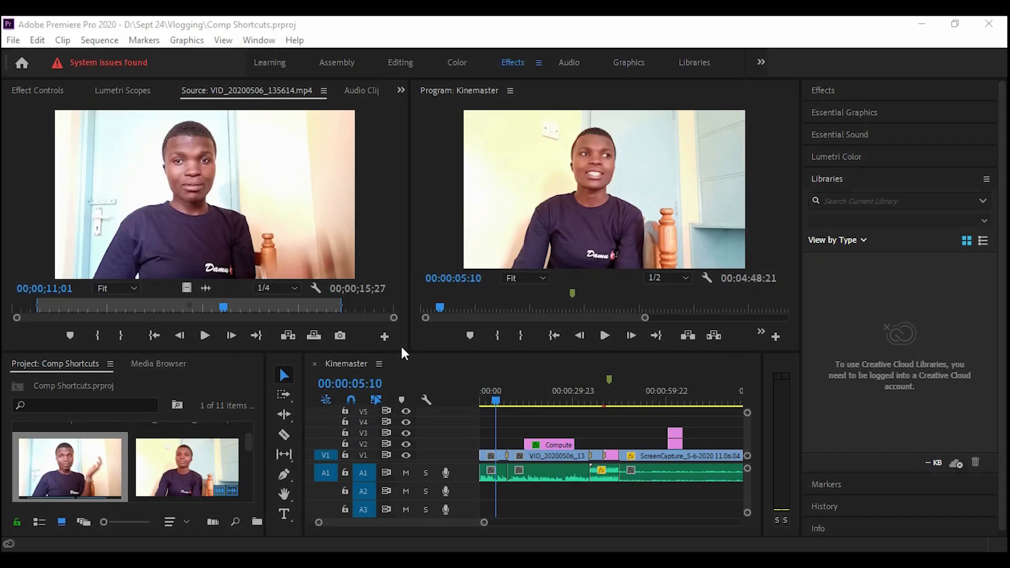
mouse_move(521, 272)
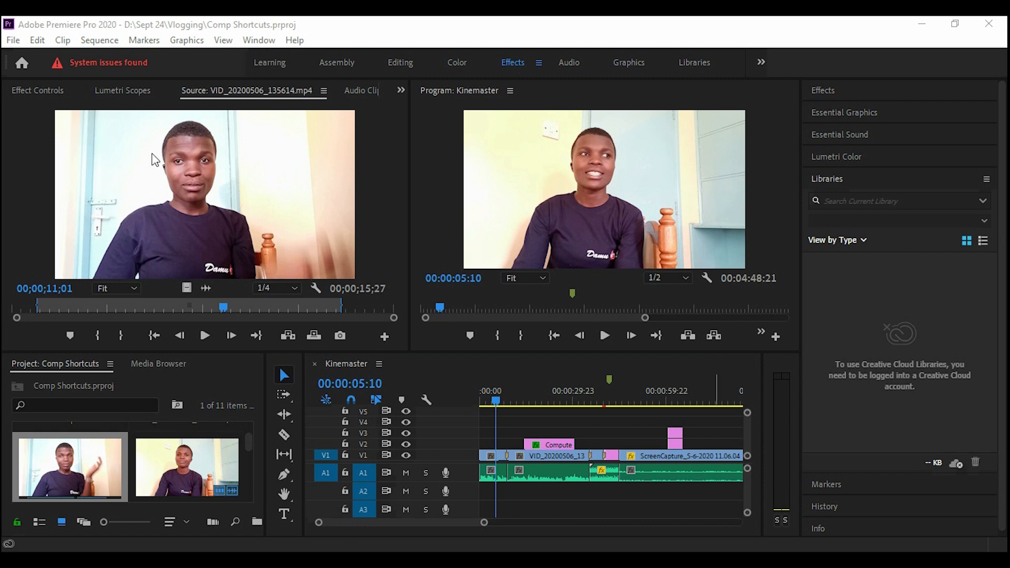
mouse_move(585, 212)
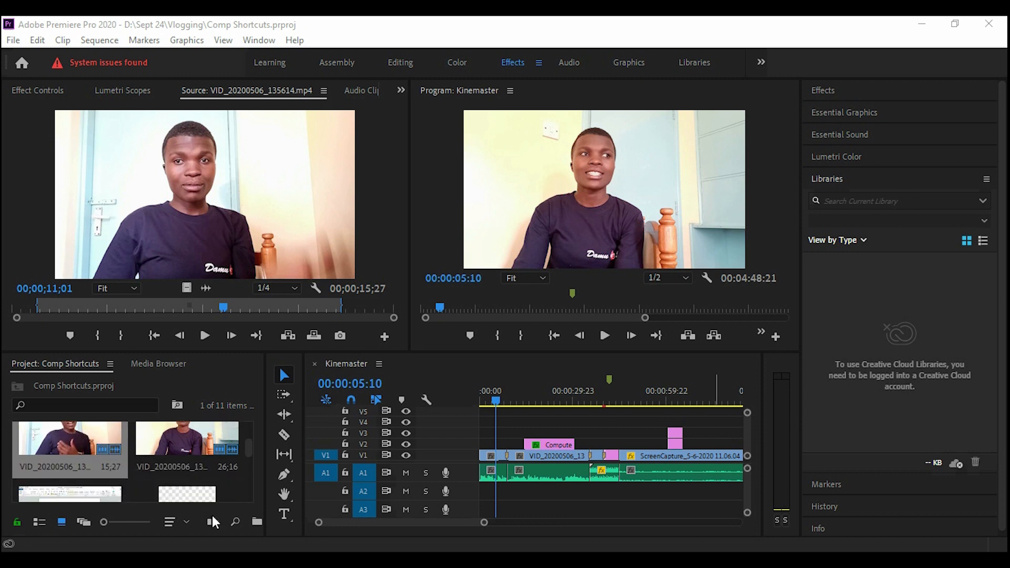
Review the Project Manager packaging settings, dismiss them unchanged, and reopen the File menu.
scroll("down", 3)
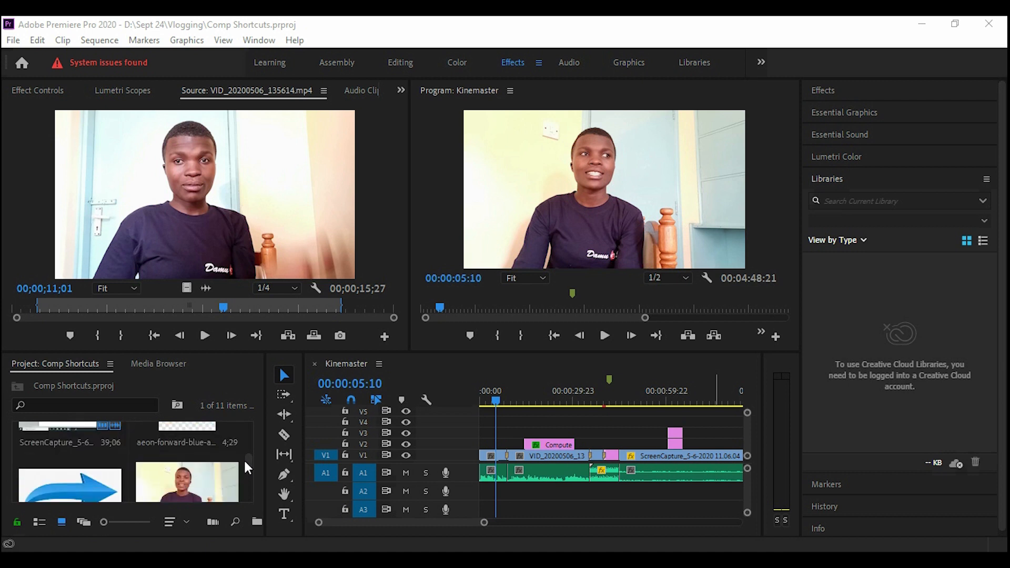
scroll("down", 3)
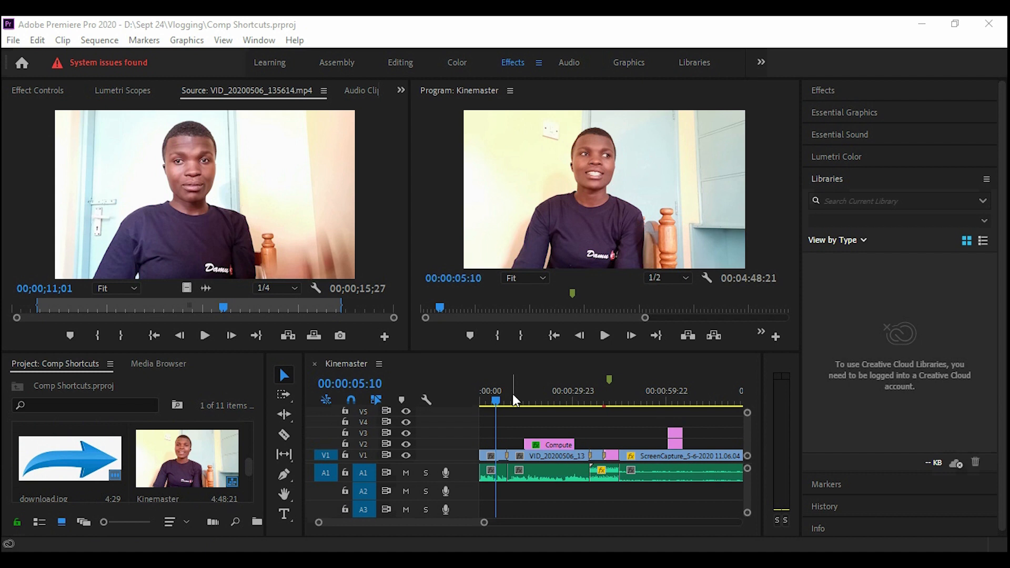
mouse_move(587, 163)
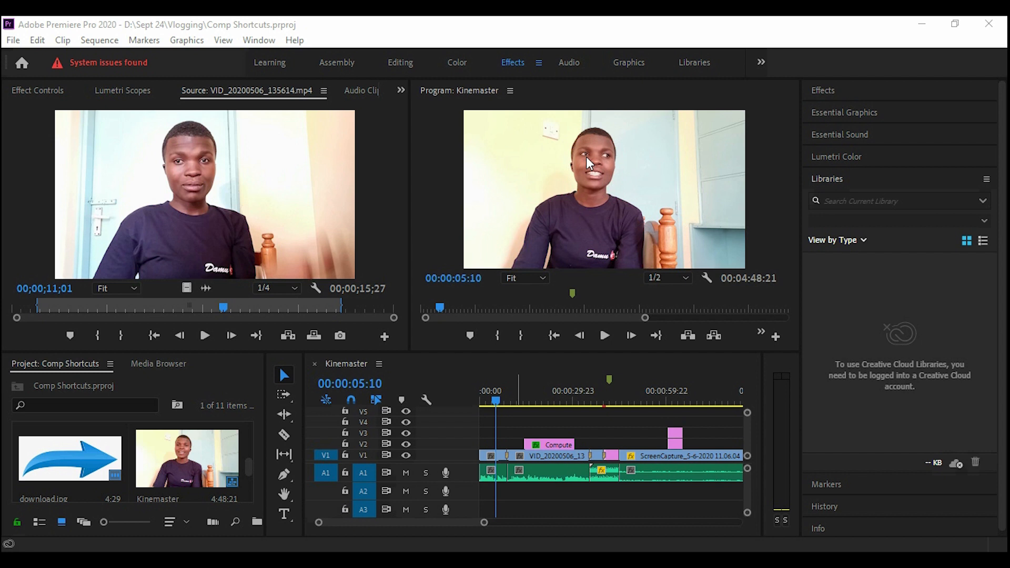
mouse_move(267, 189)
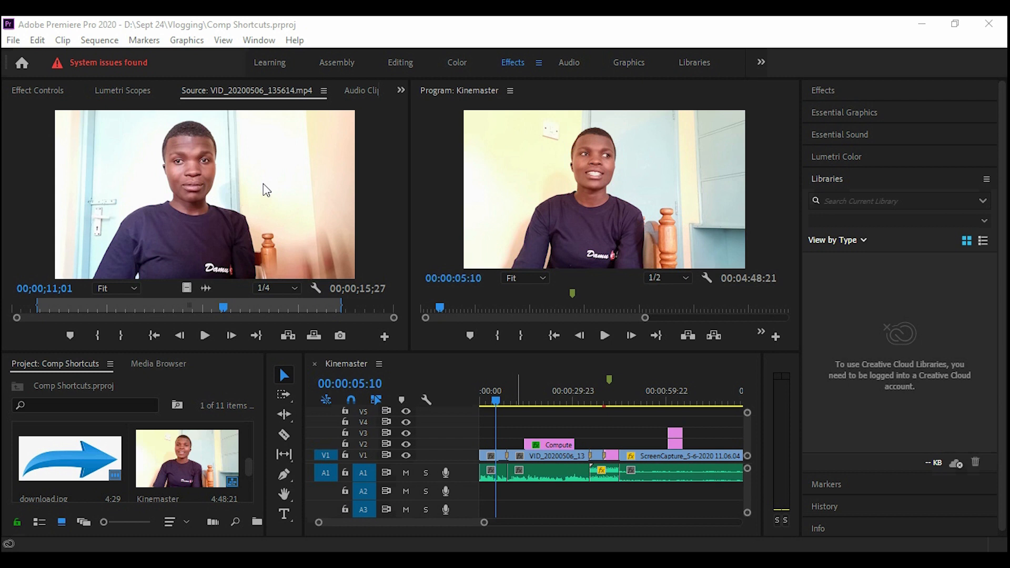
mouse_move(213, 214)
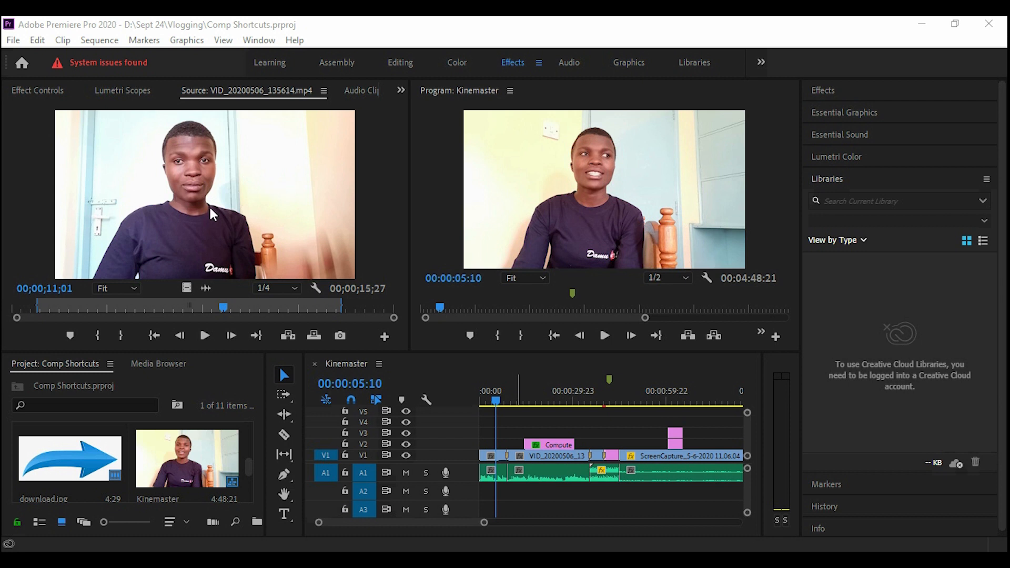
mouse_move(51, 75)
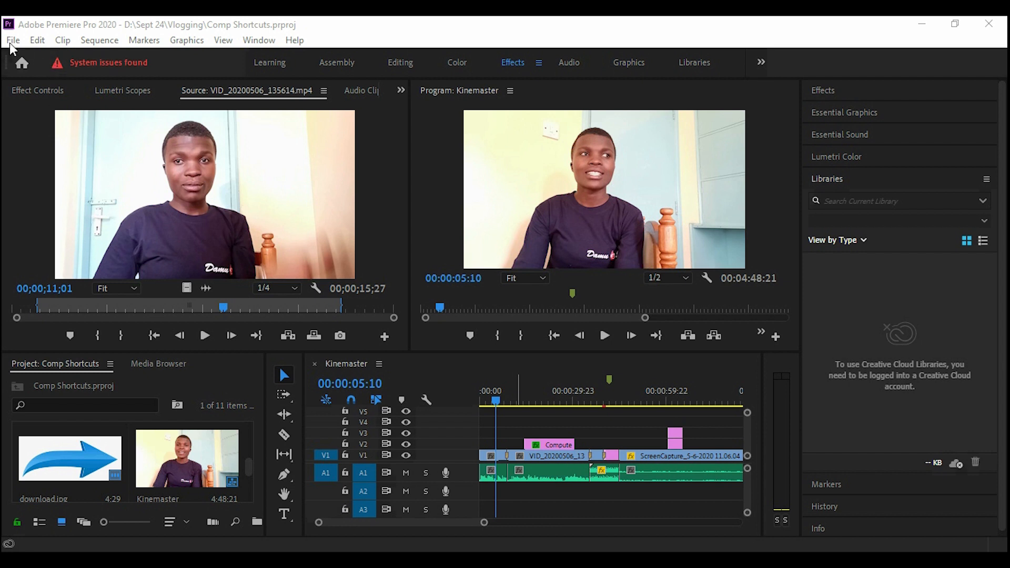
mouse_move(366, 325)
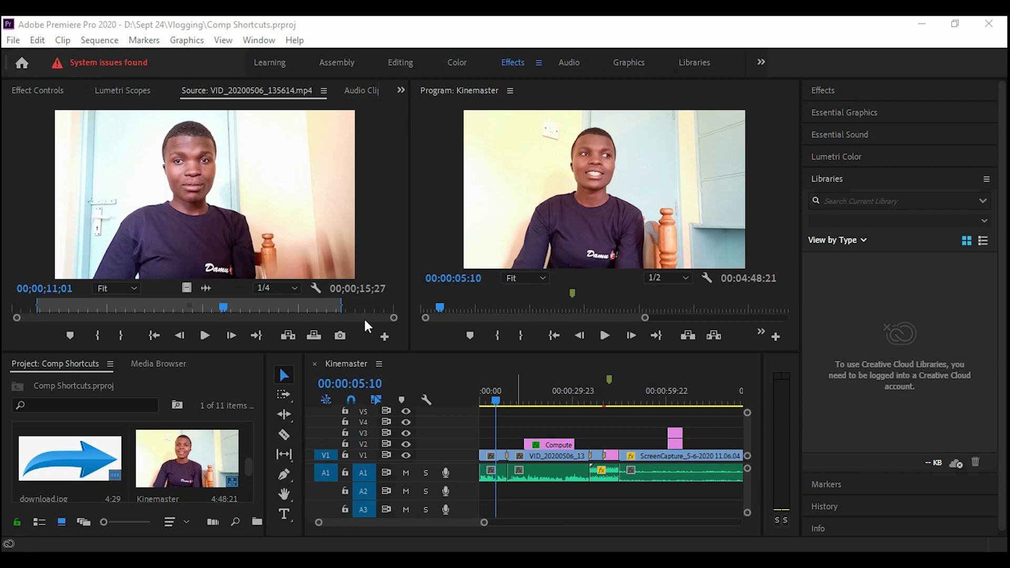
mouse_move(182, 475)
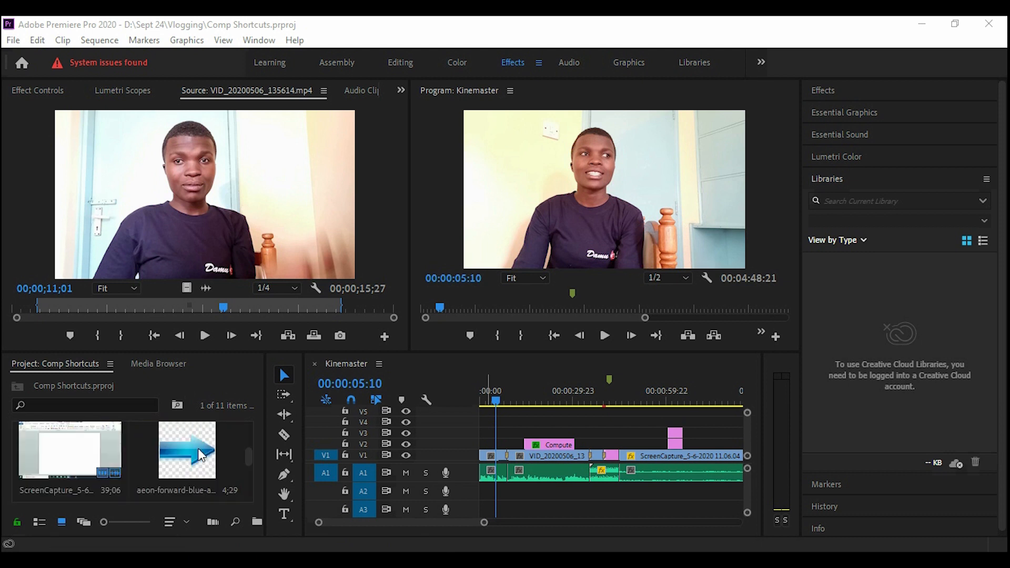
mouse_move(232, 459)
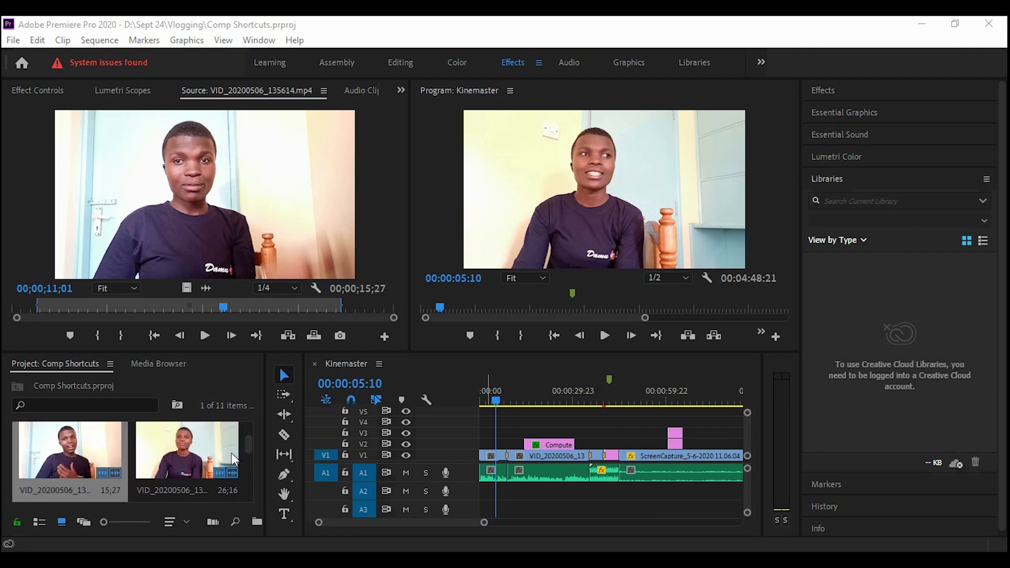
mouse_move(244, 455)
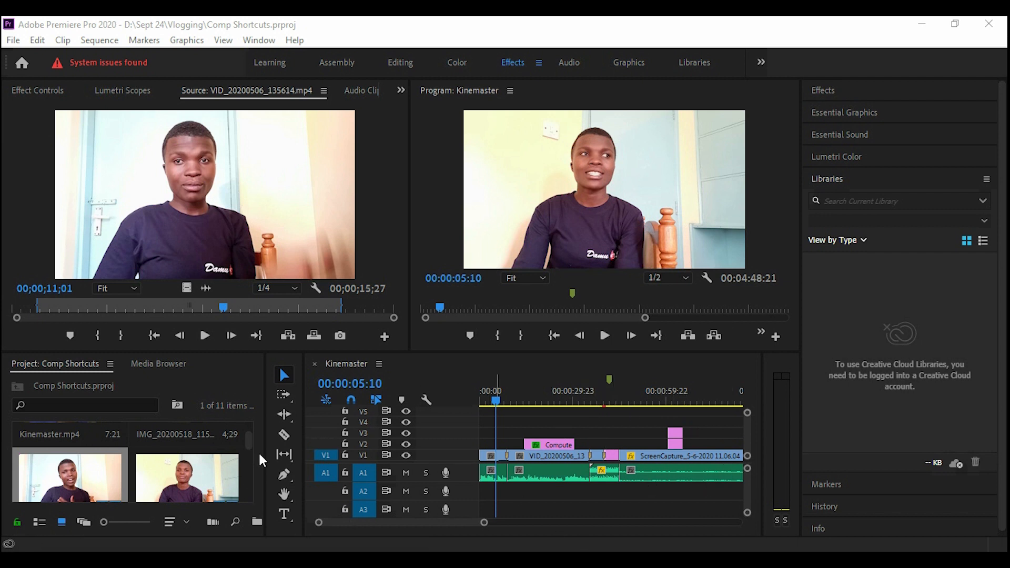
mouse_move(250, 468)
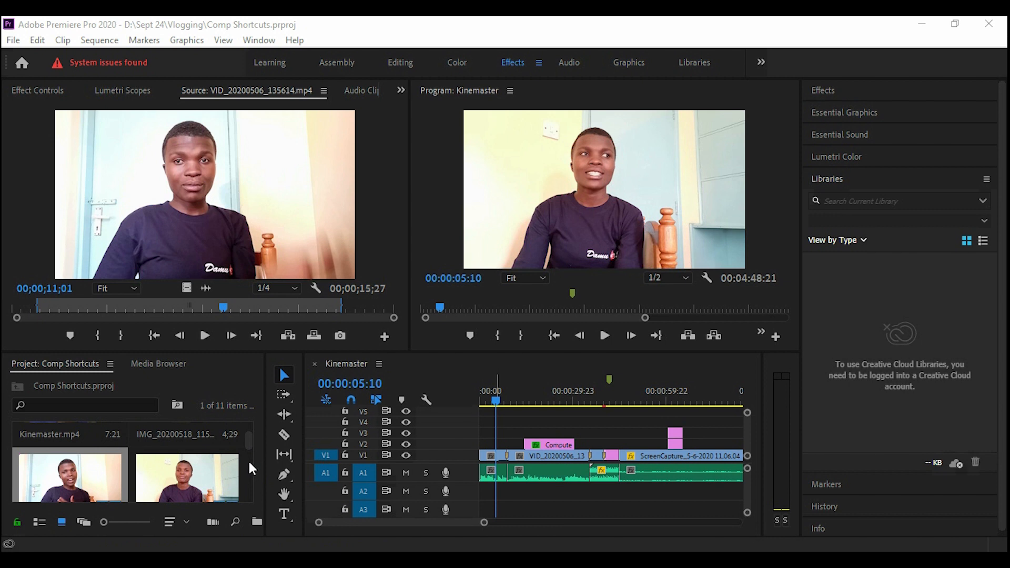
mouse_move(707, 464)
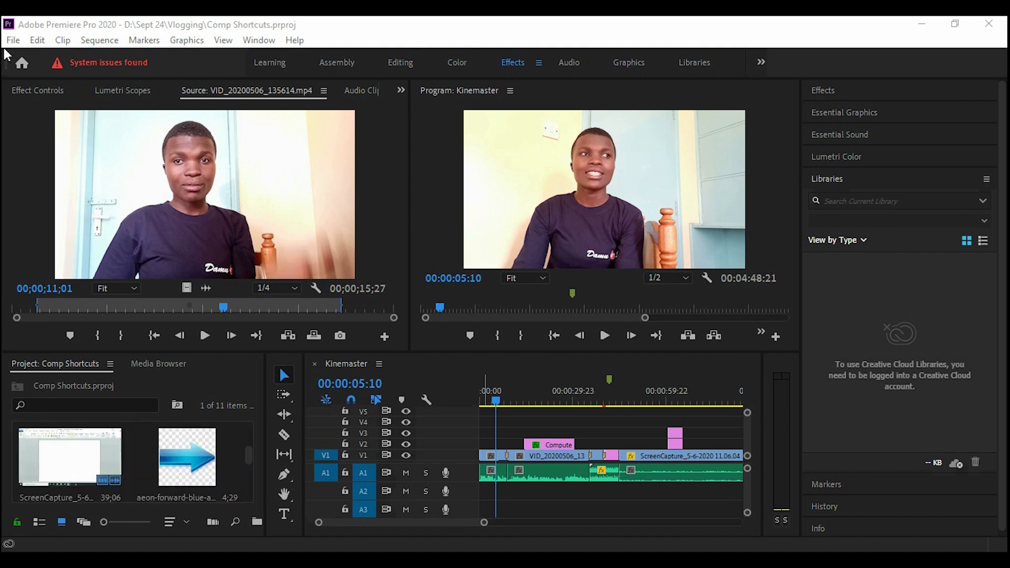
left_click(12, 40)
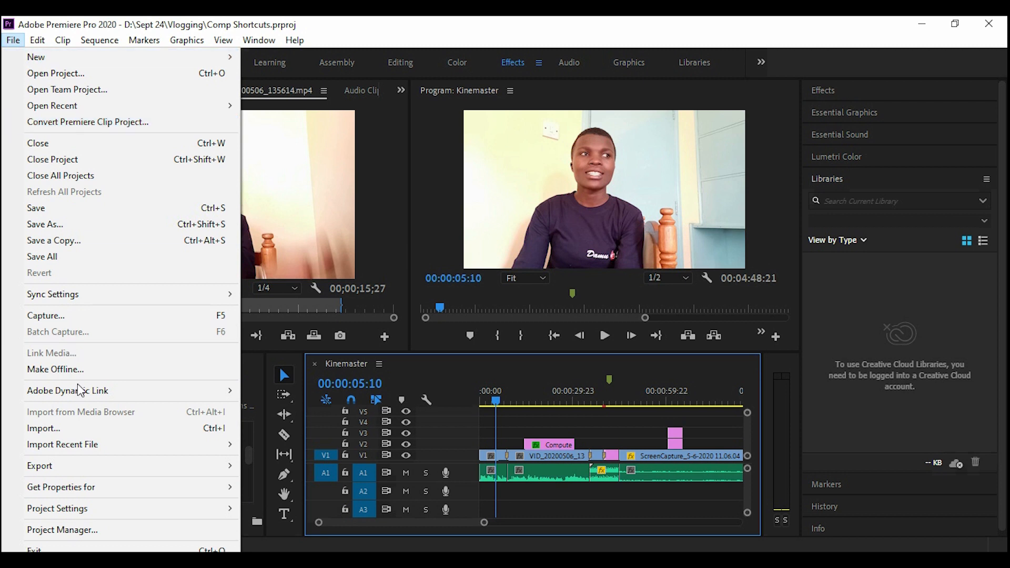
mouse_move(62, 529)
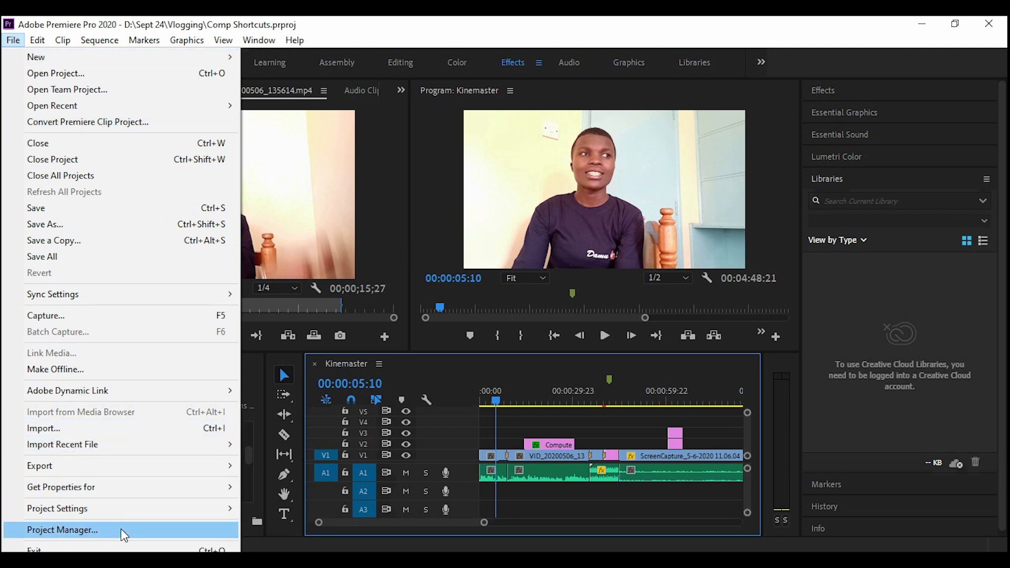
left_click(62, 530)
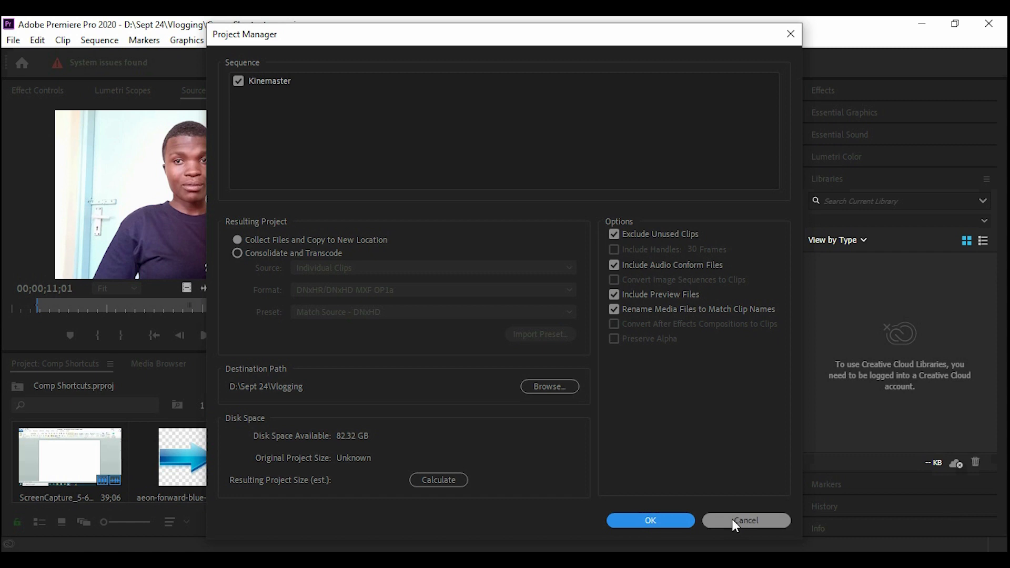
left_click(744, 520)
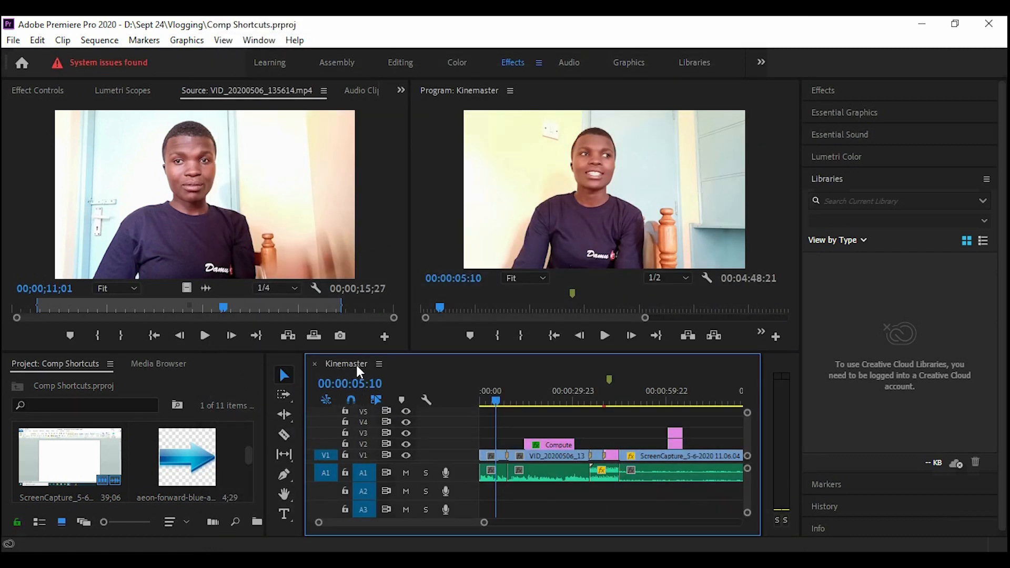
left_click(11, 40)
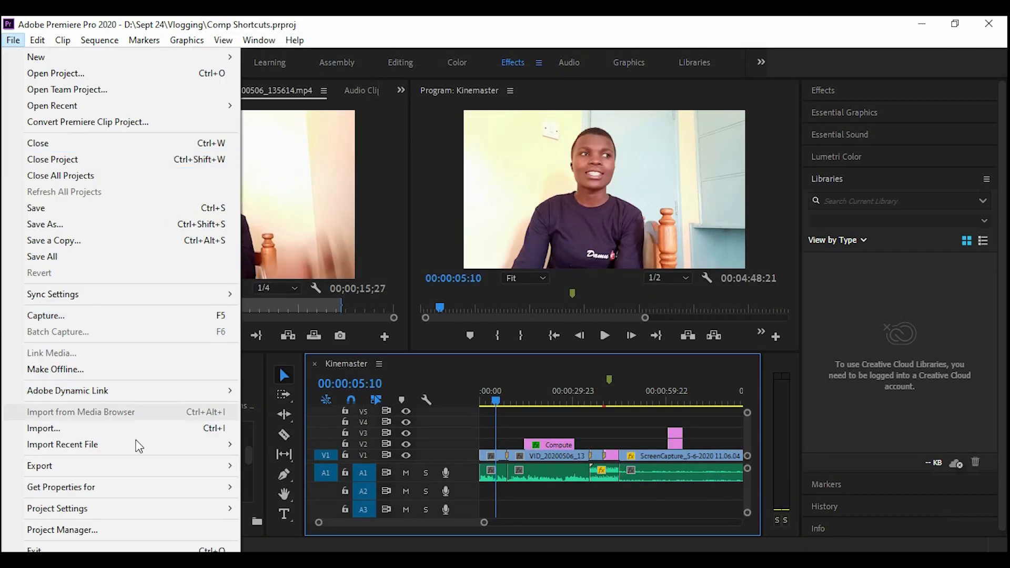
Reopen Project Manager for Kinemaster, toggling Exclude Unused Clips off and back on.
left_click(62, 529)
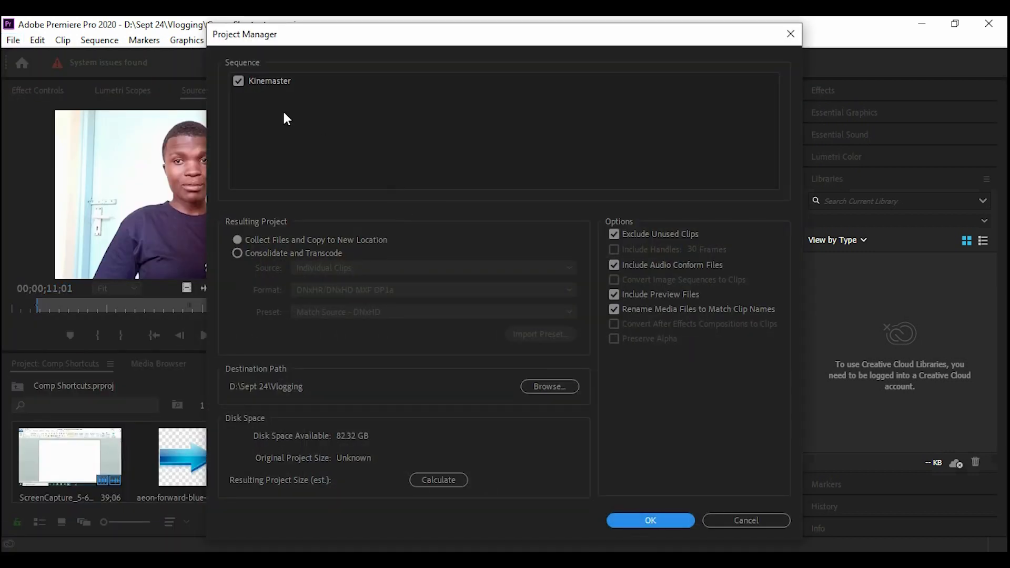
mouse_move(258, 93)
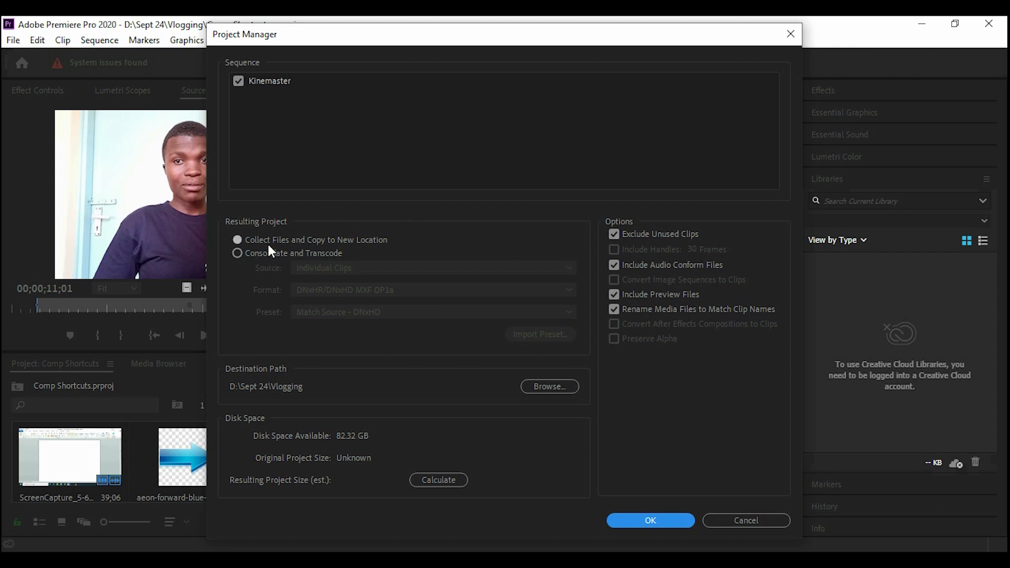
mouse_move(368, 252)
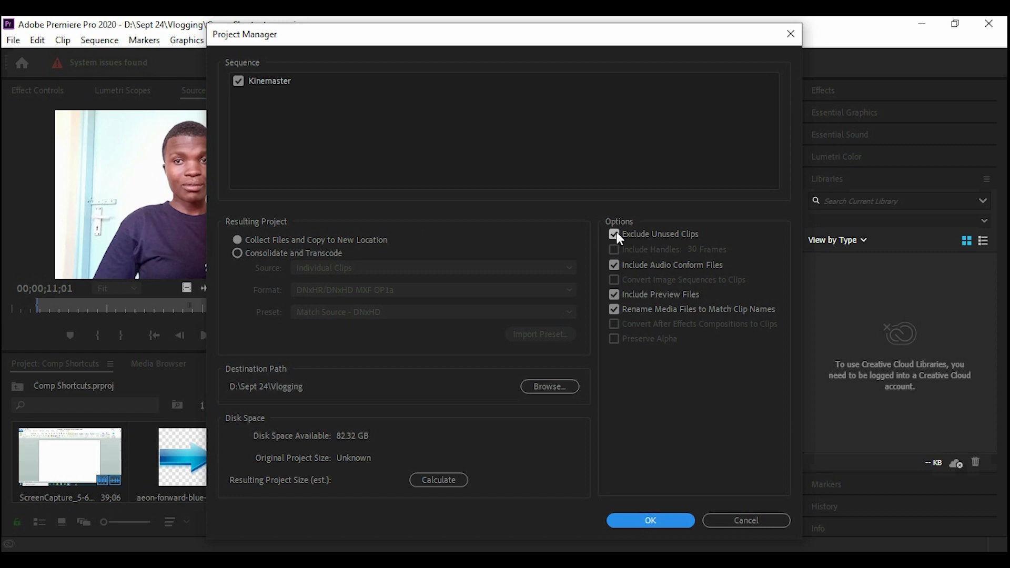
left_click(614, 233)
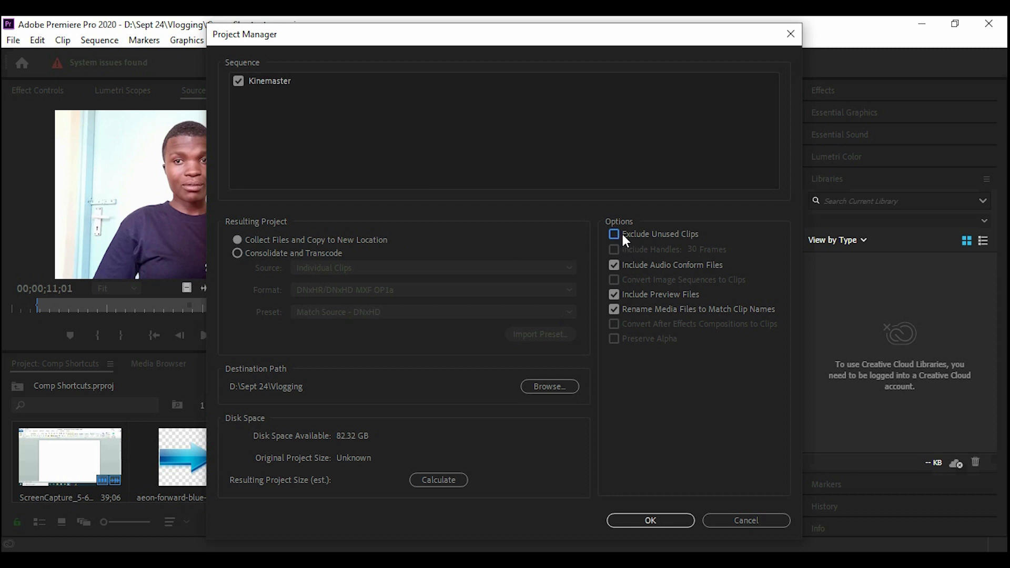
mouse_move(622, 246)
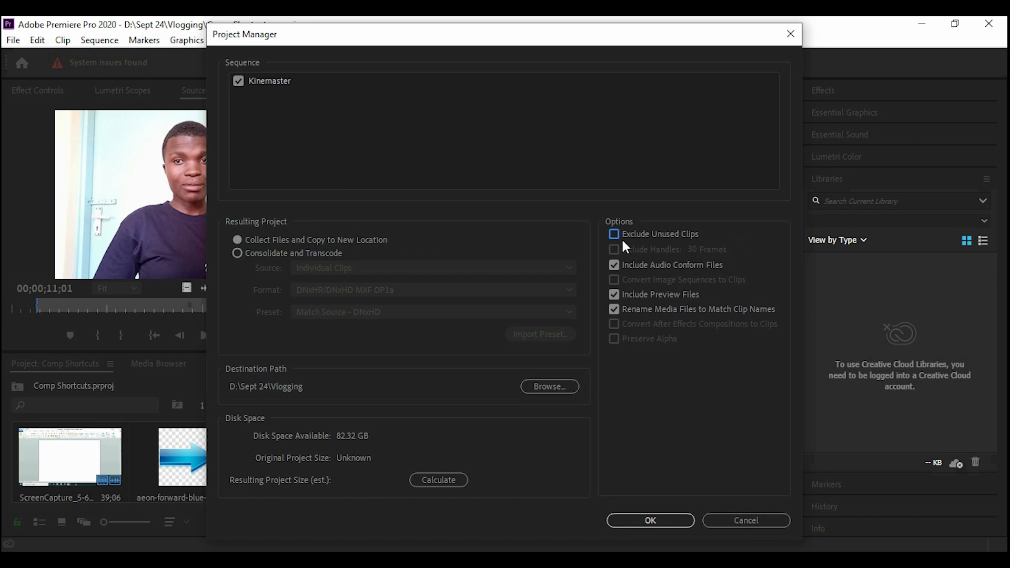
left_click(613, 233)
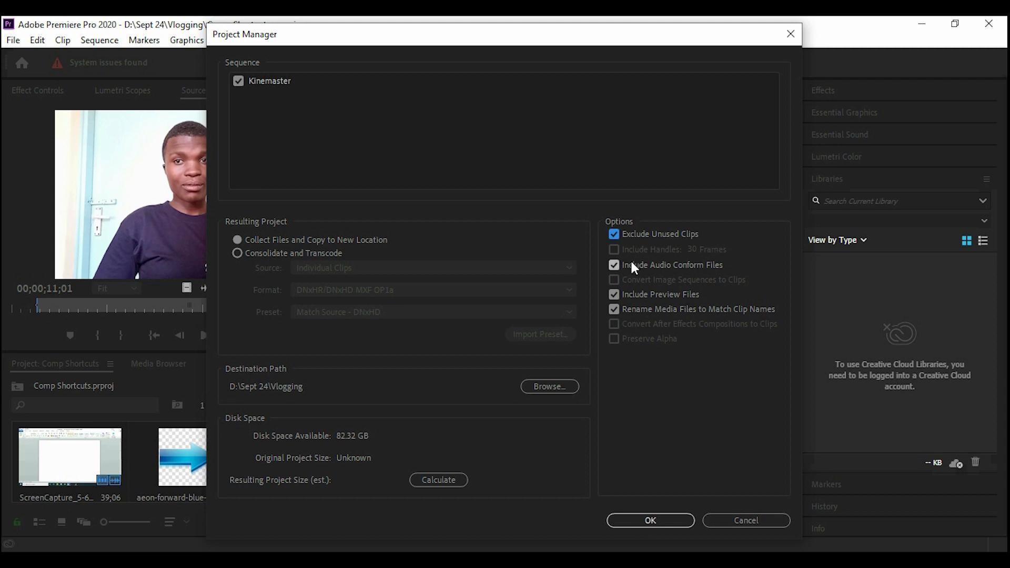
mouse_move(725, 271)
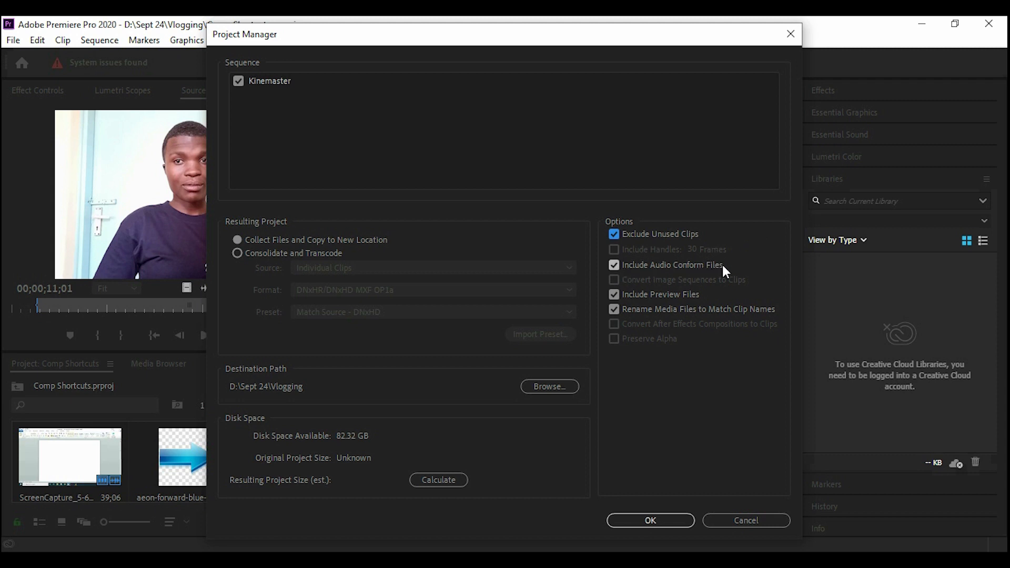
mouse_move(631, 298)
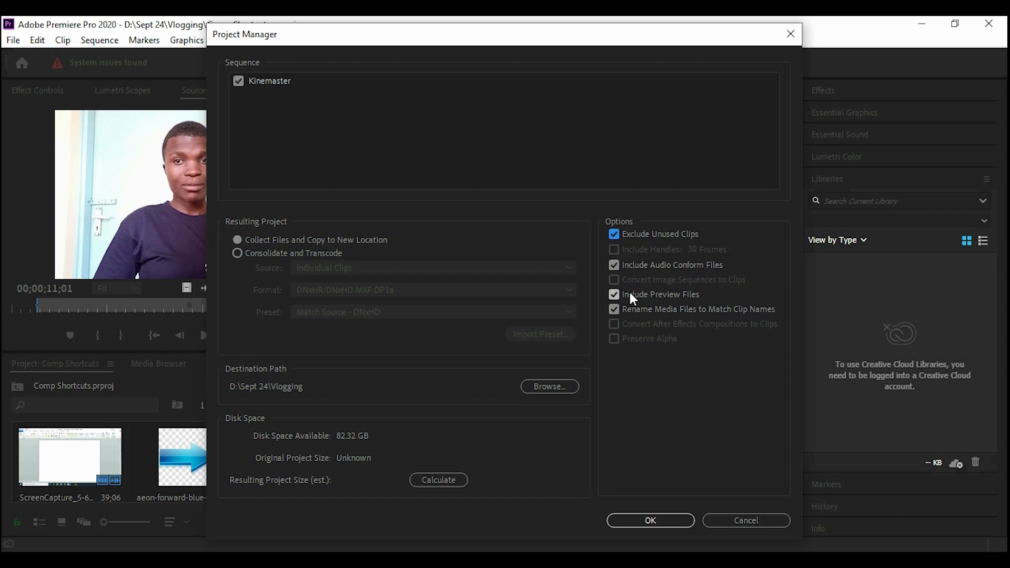
mouse_move(654, 315)
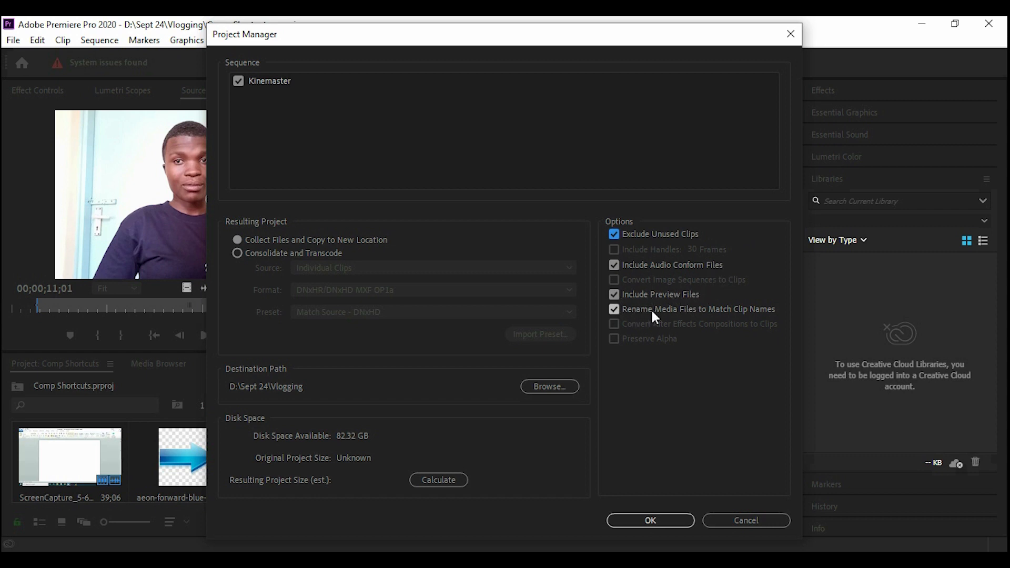
mouse_move(747, 322)
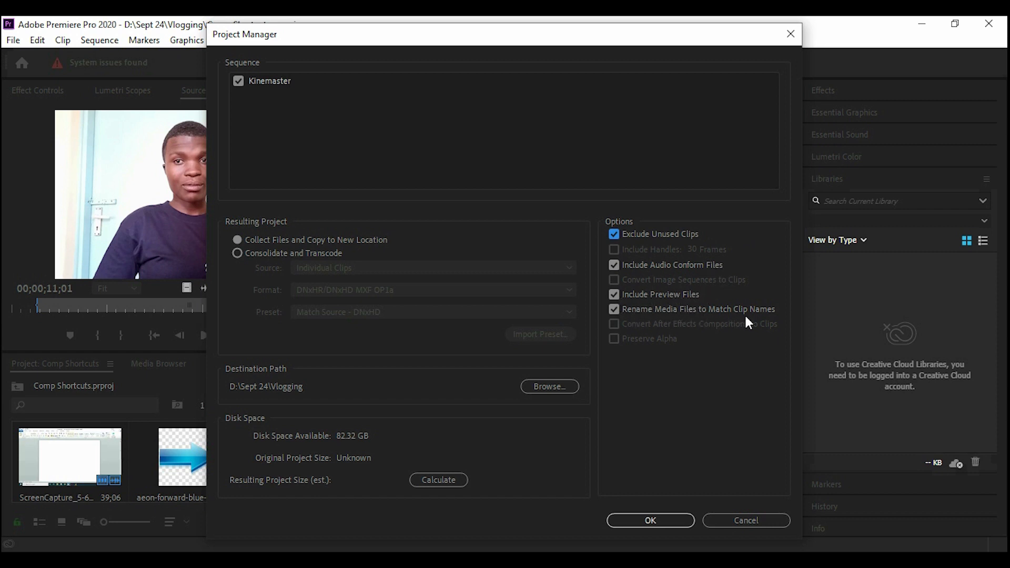
mouse_move(322, 351)
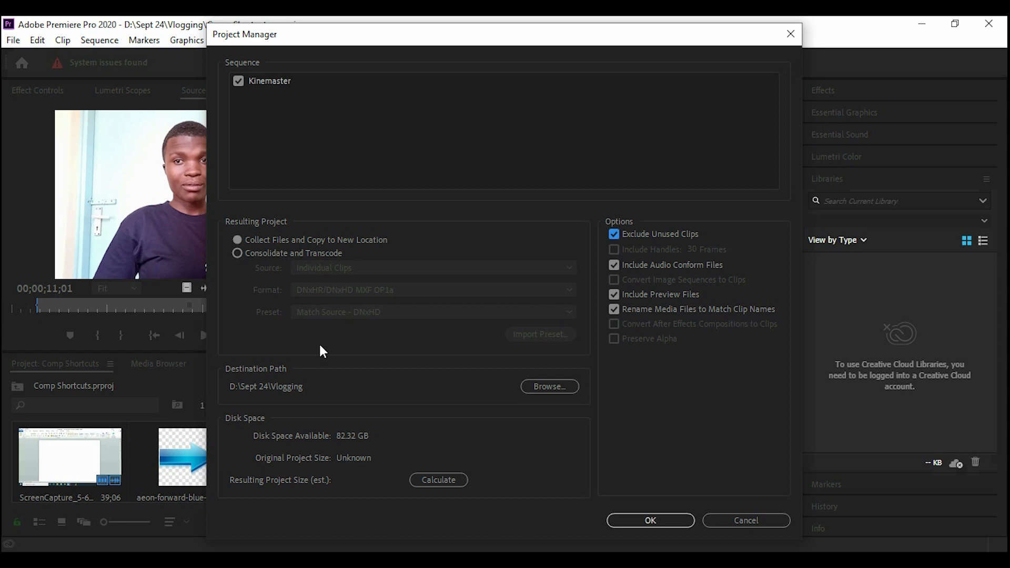
mouse_move(257, 373)
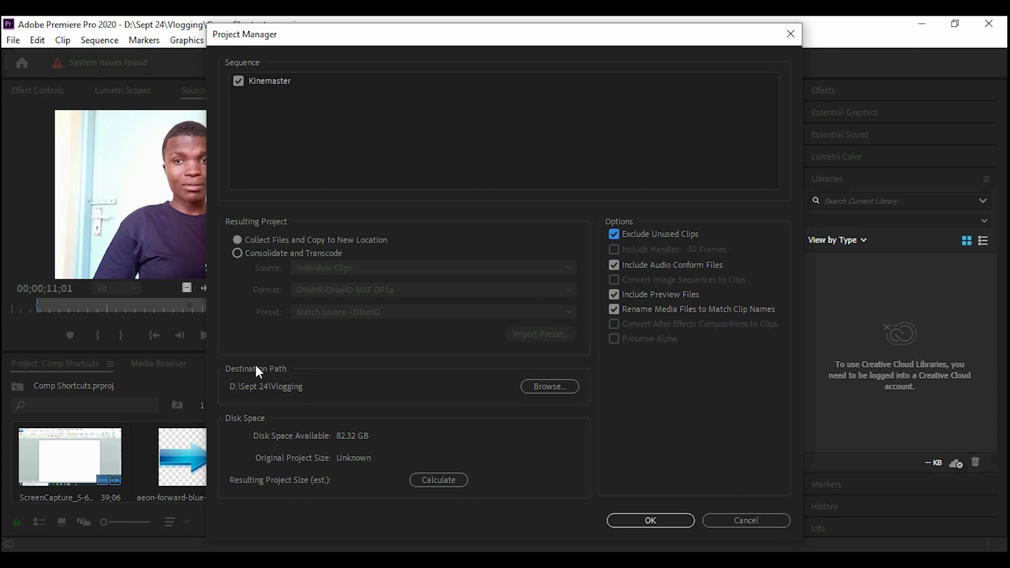
mouse_move(209, 377)
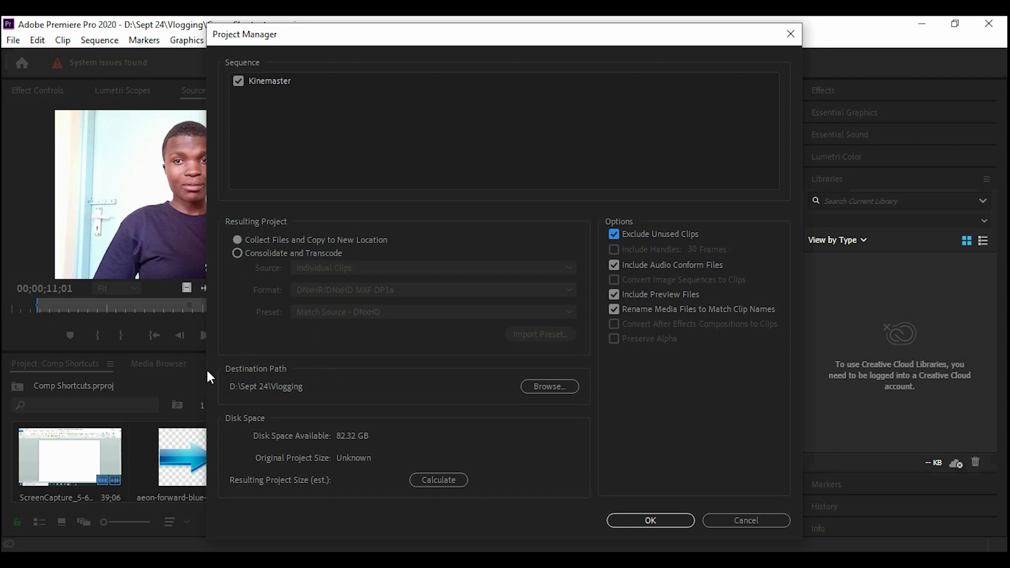
mouse_move(399, 419)
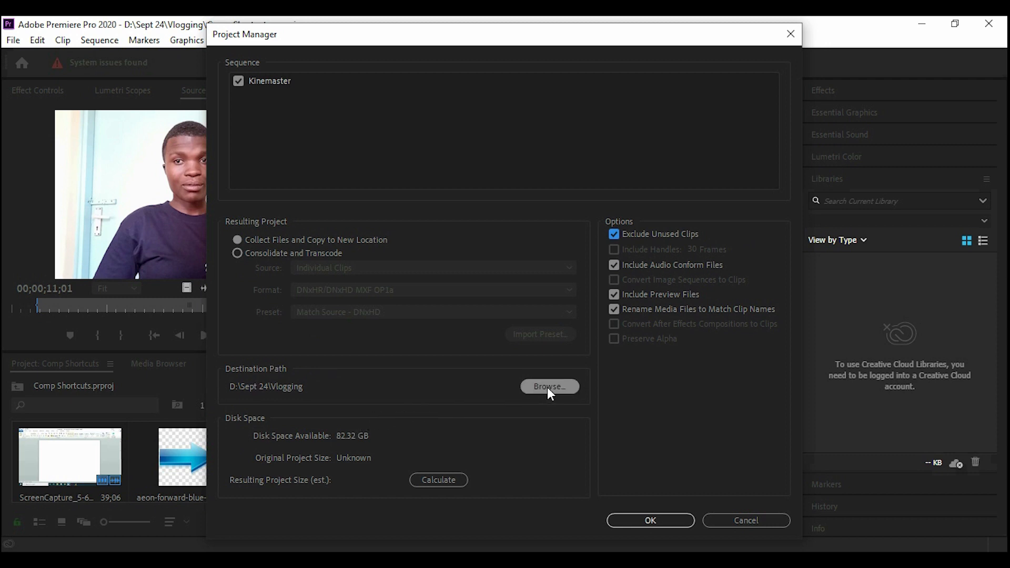
Change the package Destination Path from the Vlogging folder to the Desktop.
left_click(548, 386)
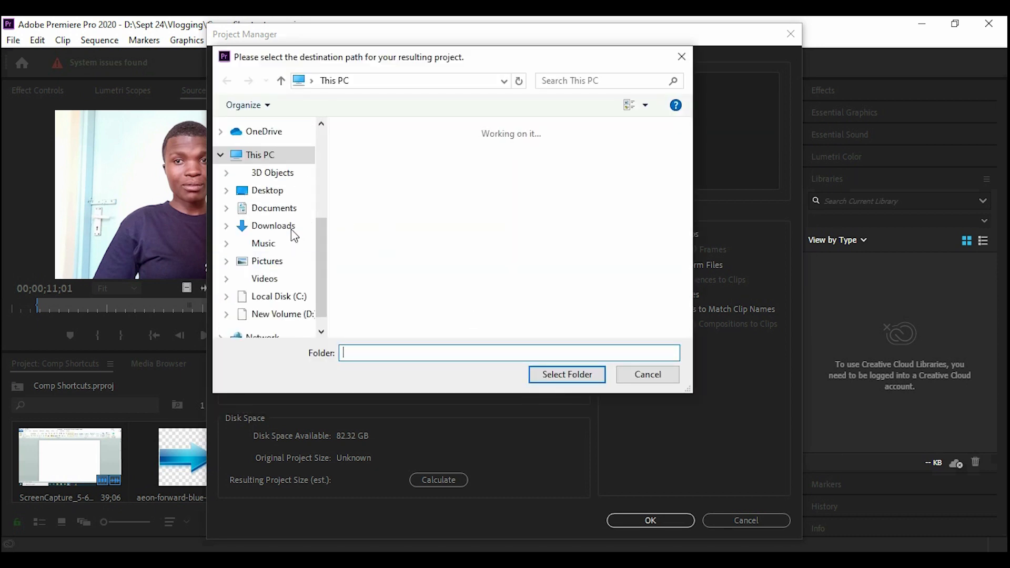
left_click(259, 232)
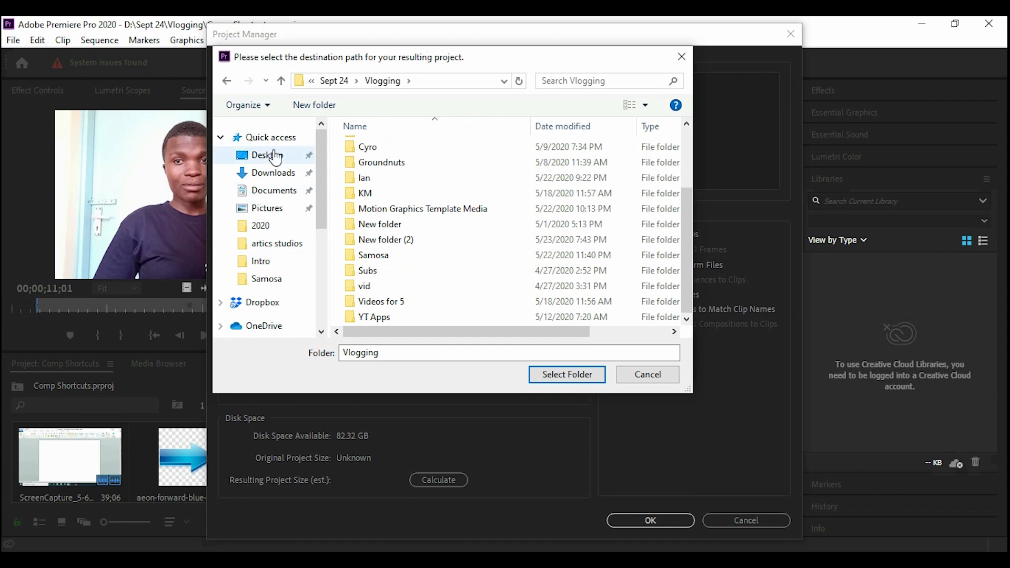
left_click(266, 155)
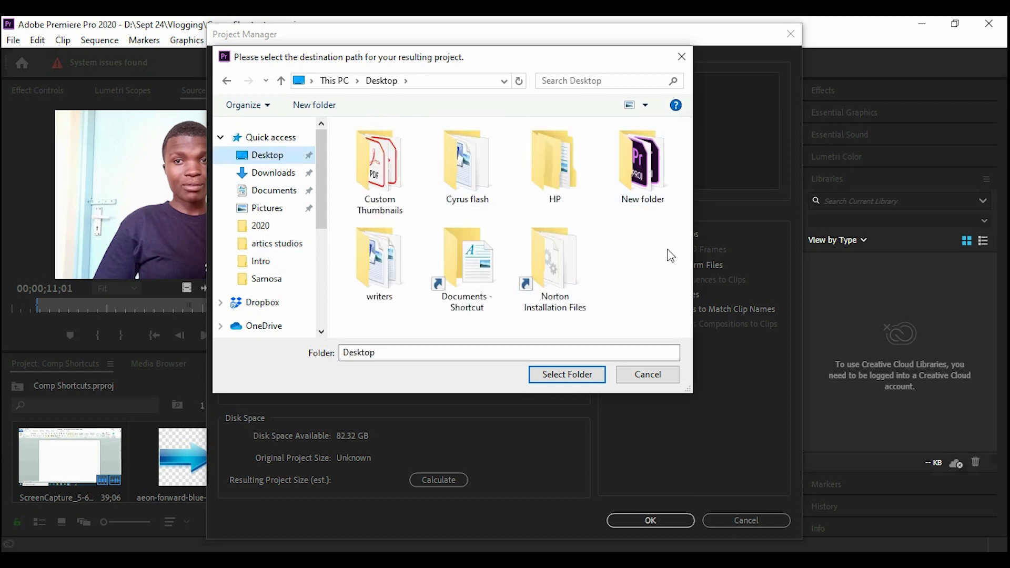
mouse_move(650, 270)
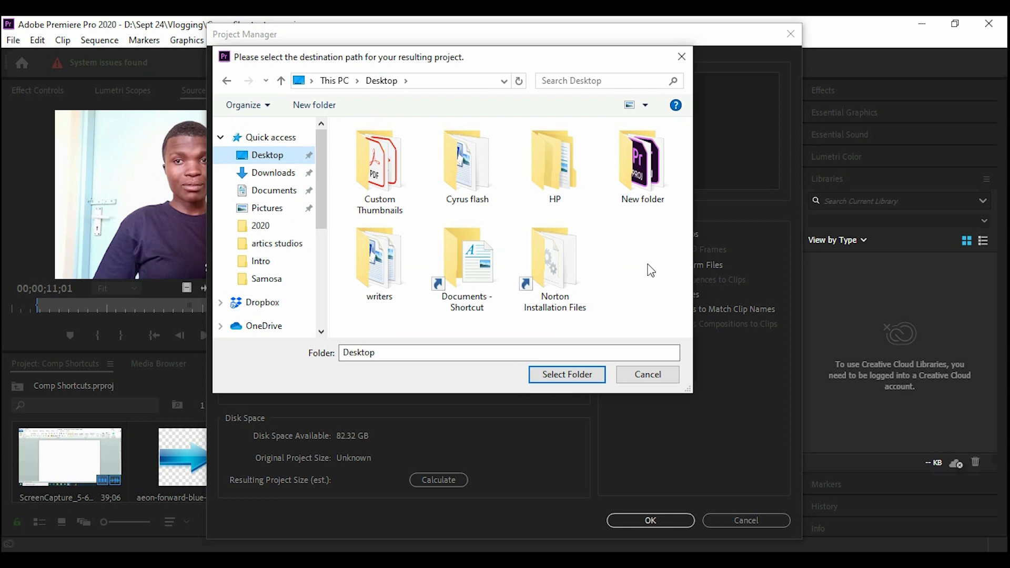
left_click(565, 374)
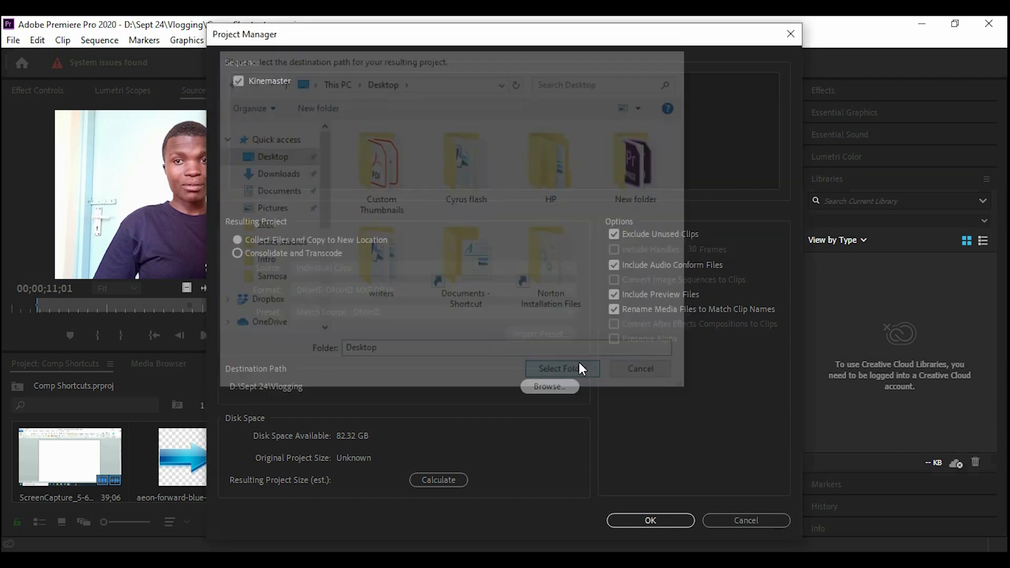
left_click(557, 367)
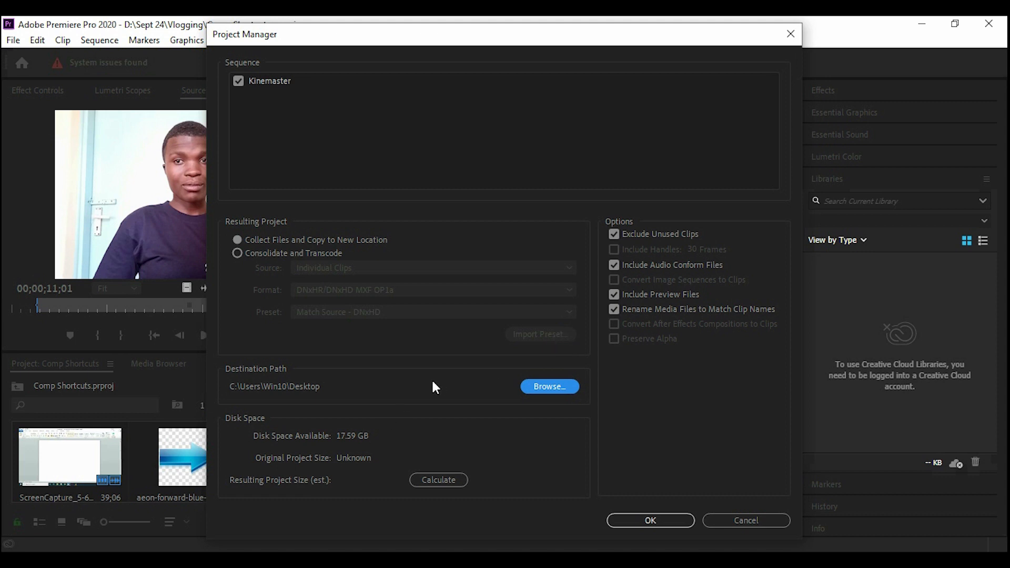
mouse_move(362, 380)
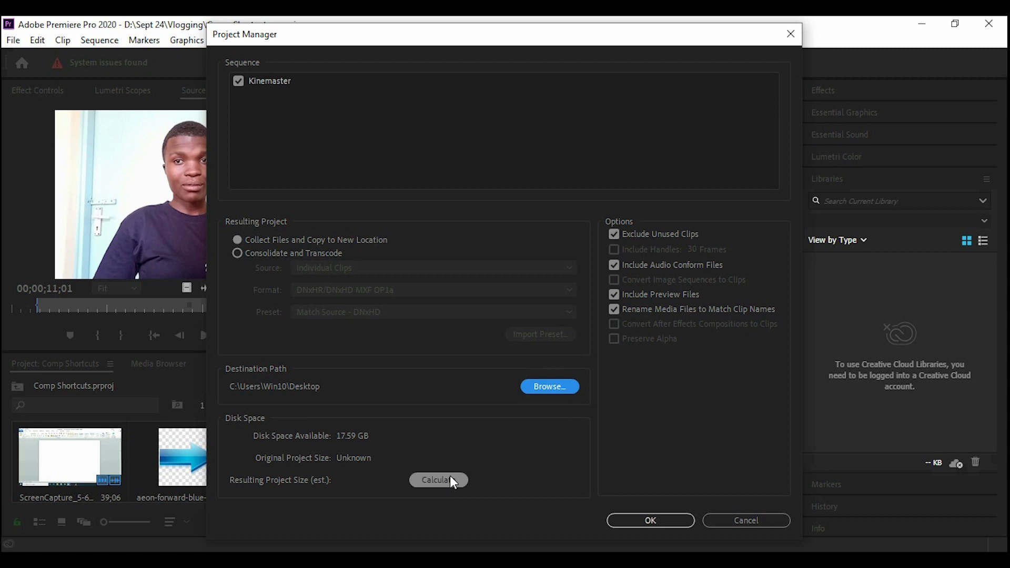
Calculate disk space: 969.07 MB original, 876.52 MB resulting package size.
left_click(438, 480)
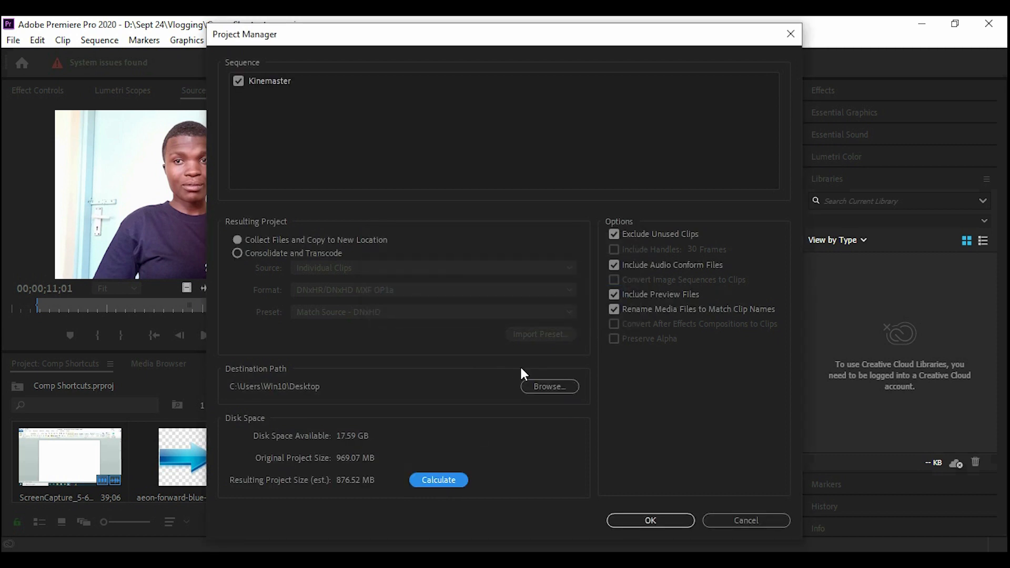
mouse_move(347, 472)
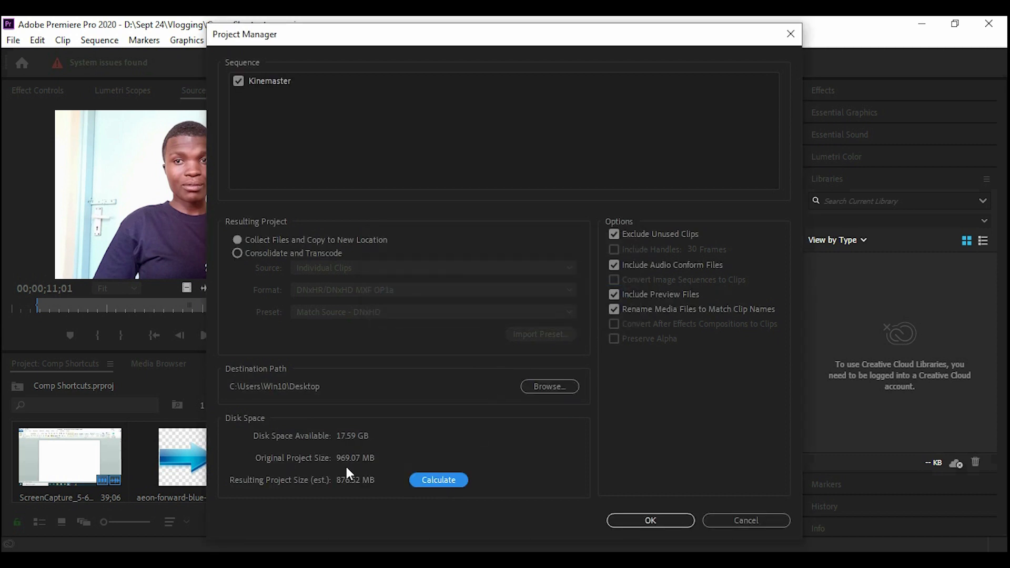
mouse_move(364, 467)
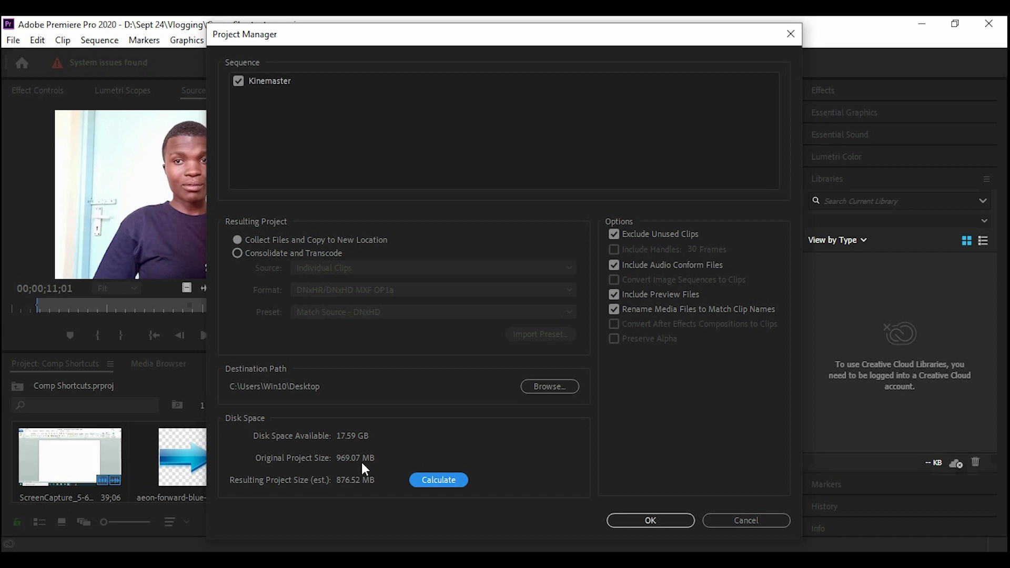
mouse_move(386, 452)
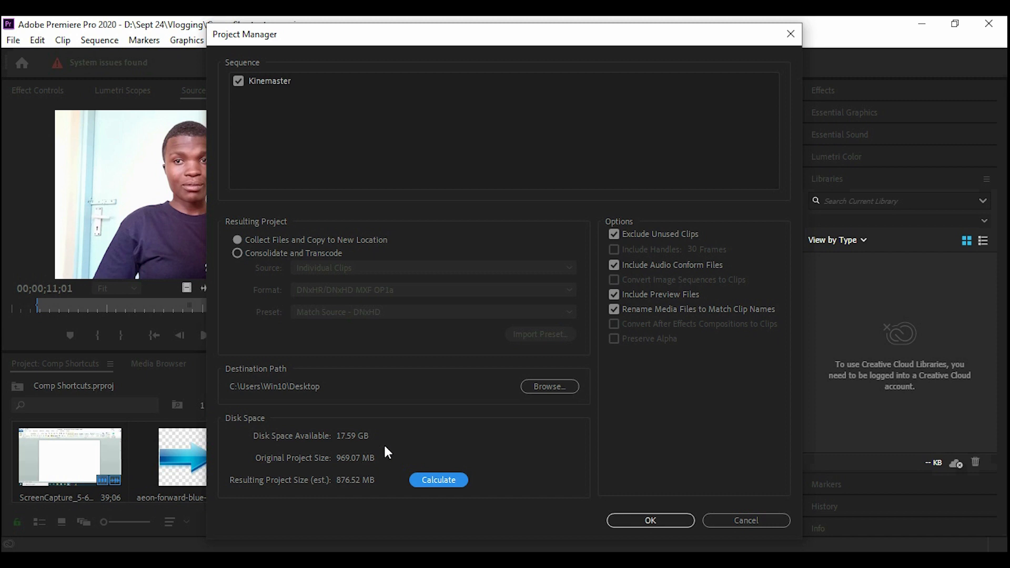
mouse_move(431, 268)
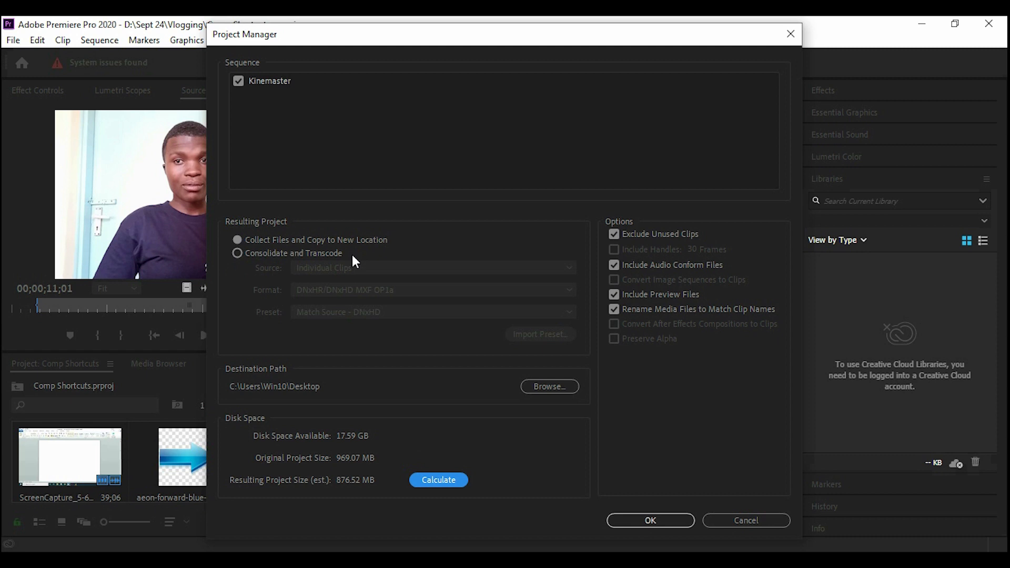
mouse_move(266, 264)
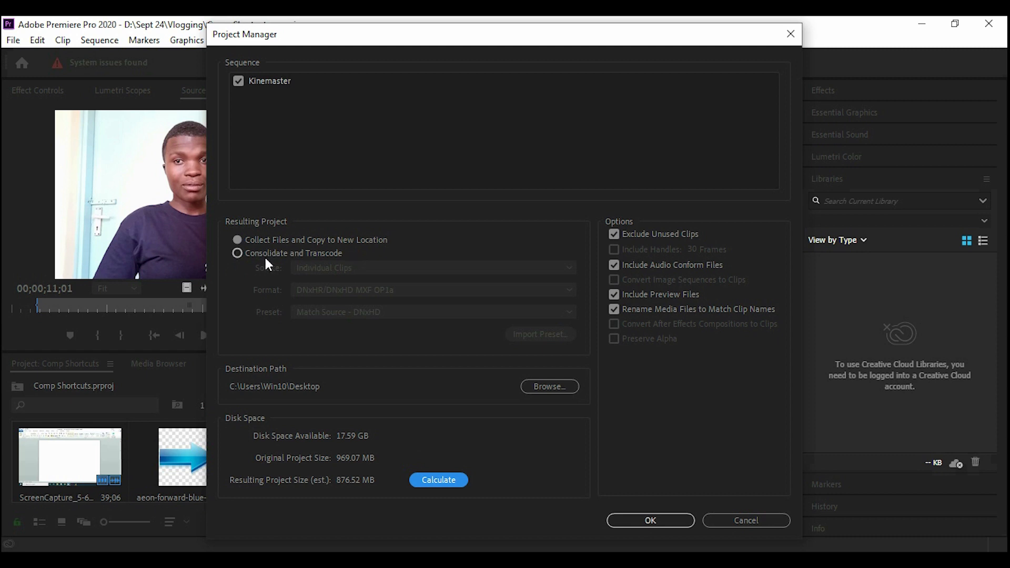
mouse_move(588, 447)
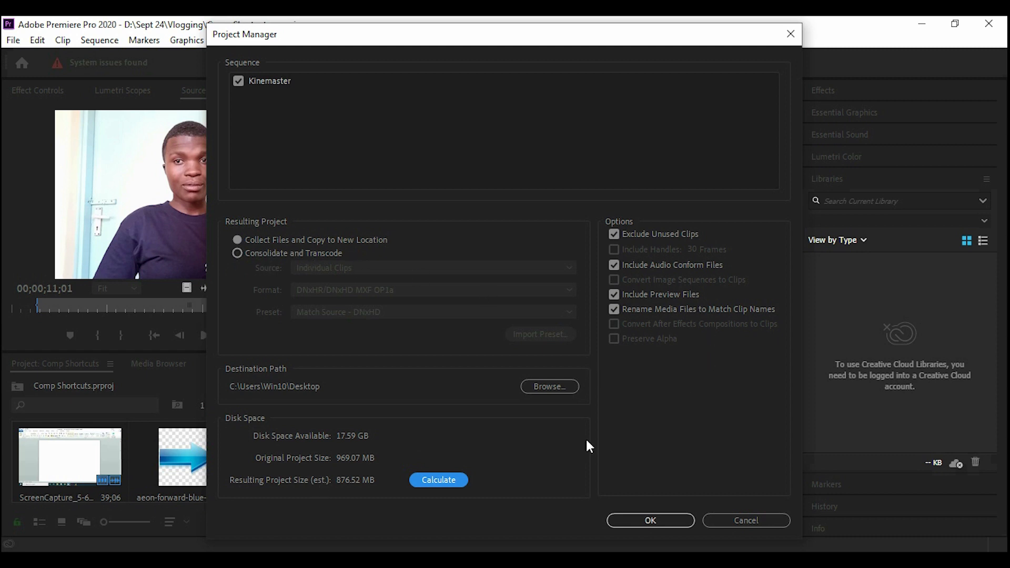
Confirm Project Manager with OK to package the Kinemaster sequence.
left_click(650, 520)
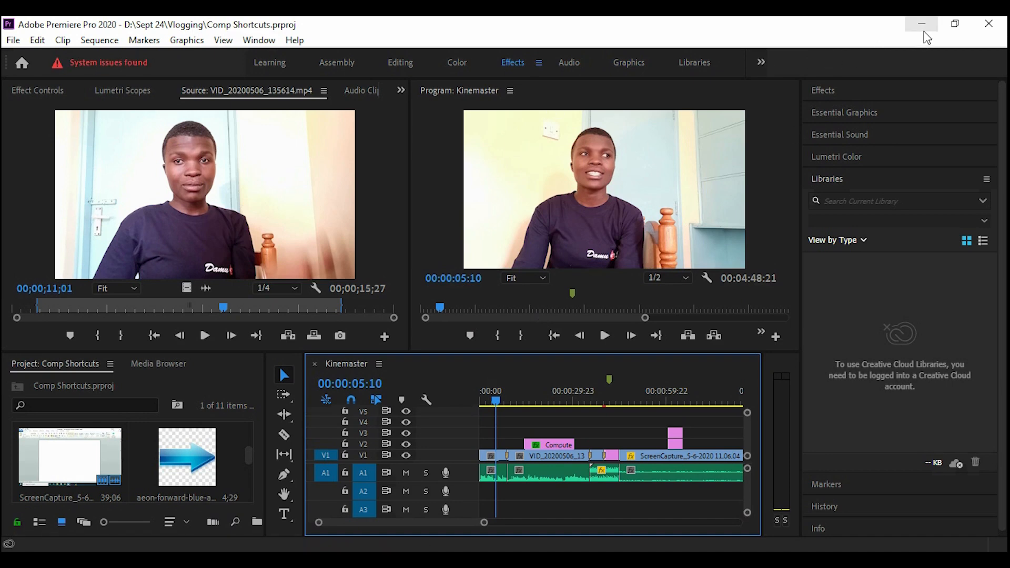
Minimize the Premiere Pro window to show the desktop's Copied_Comp Shortcuts folder.
left_click(920, 23)
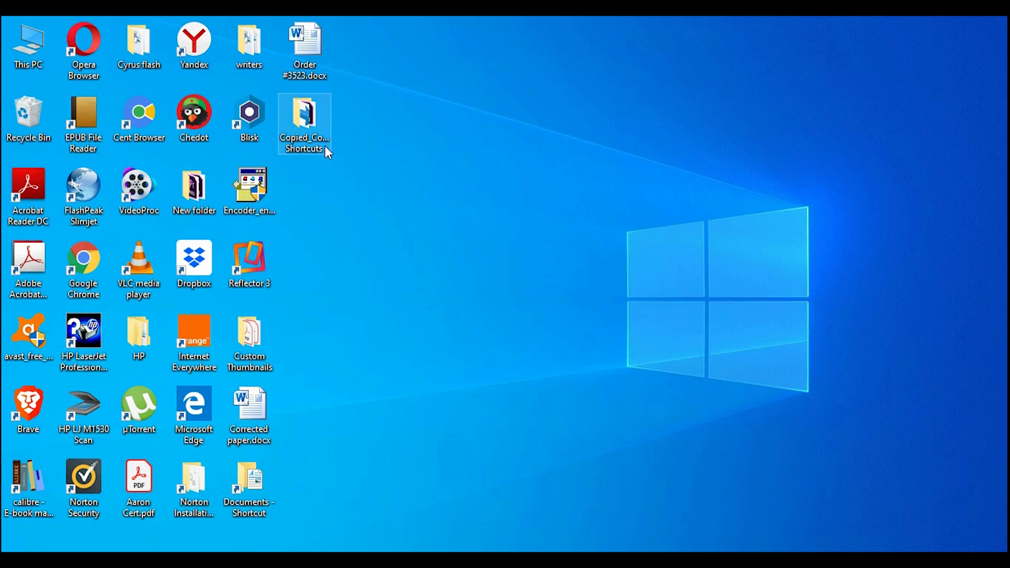
mouse_move(295, 121)
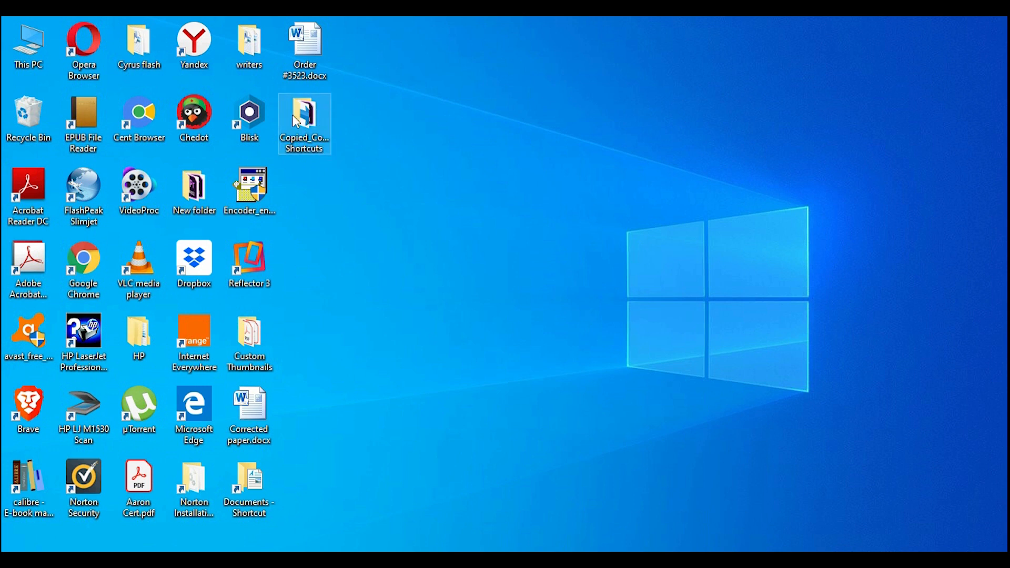
mouse_move(322, 120)
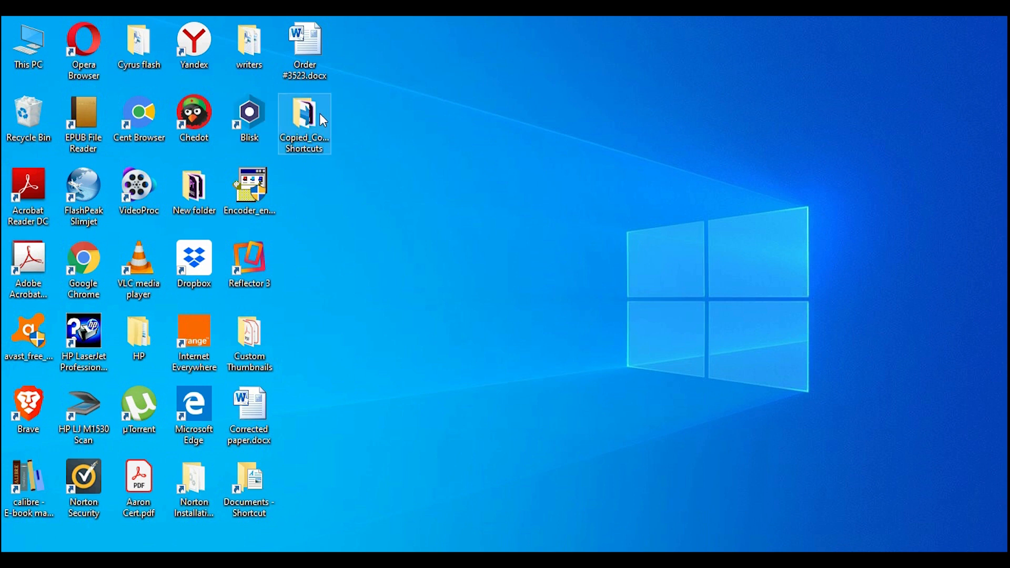
mouse_move(312, 135)
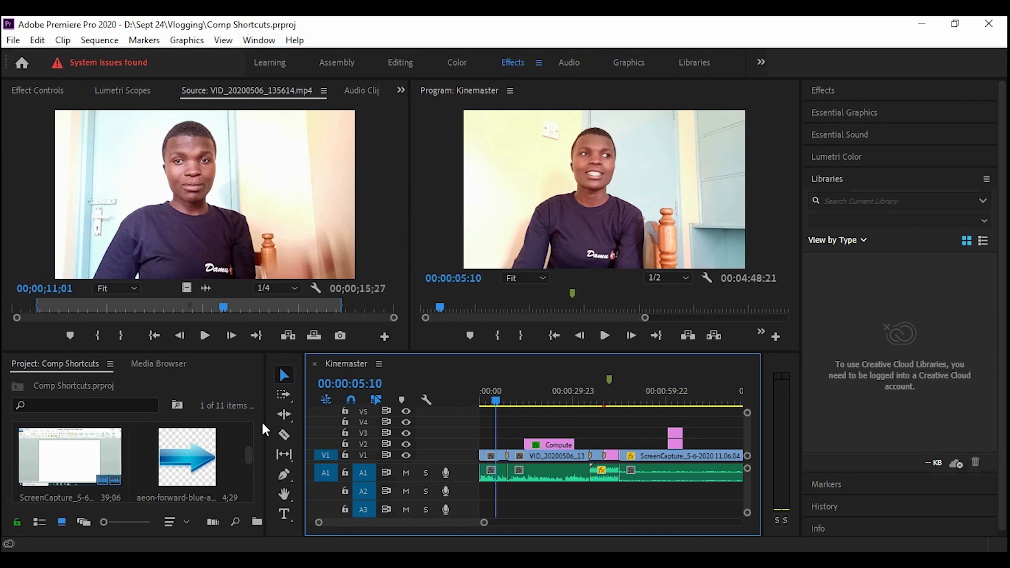
mouse_move(343, 378)
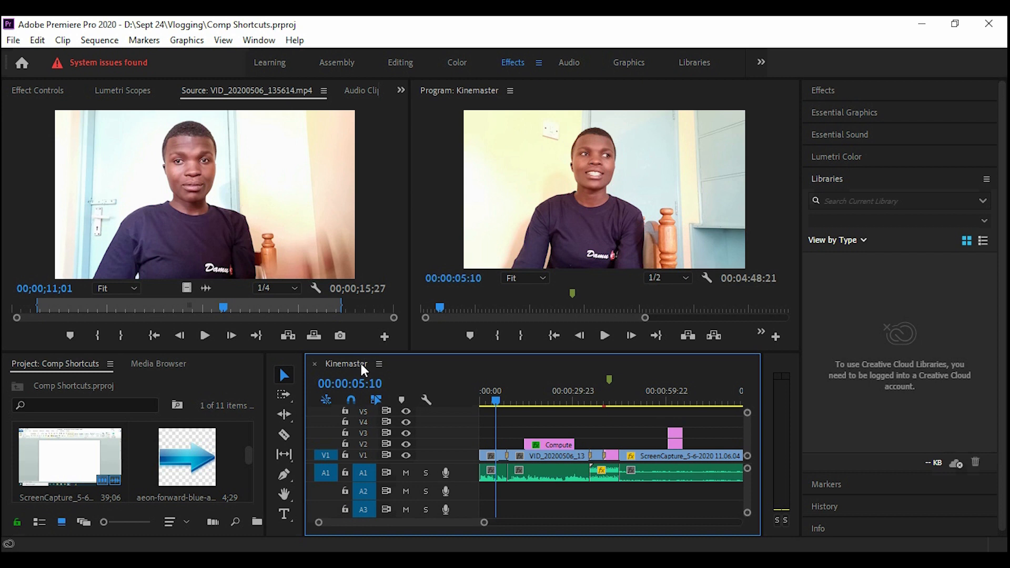
mouse_move(881, 80)
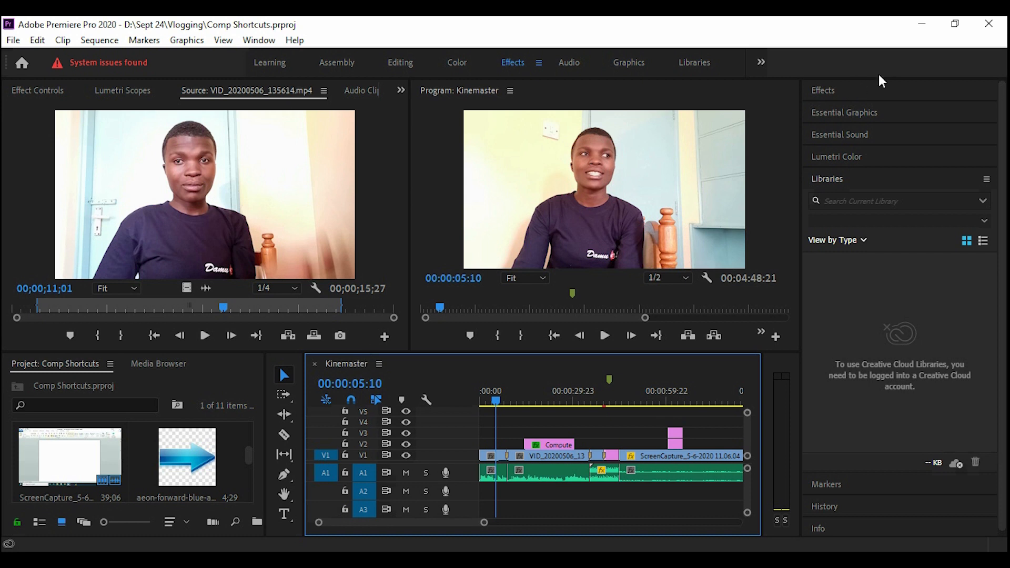
mouse_move(919, 25)
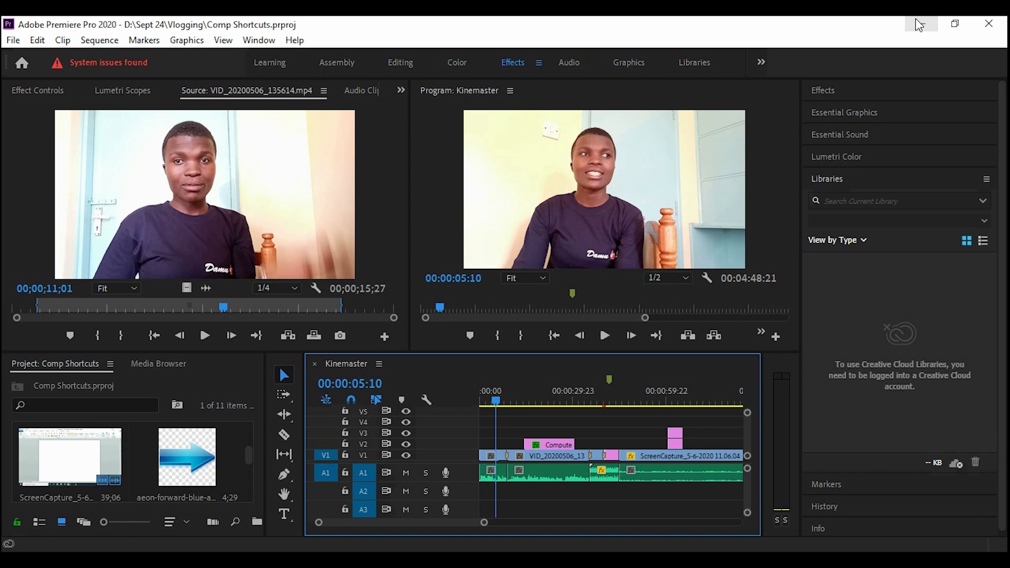
left_click(920, 24)
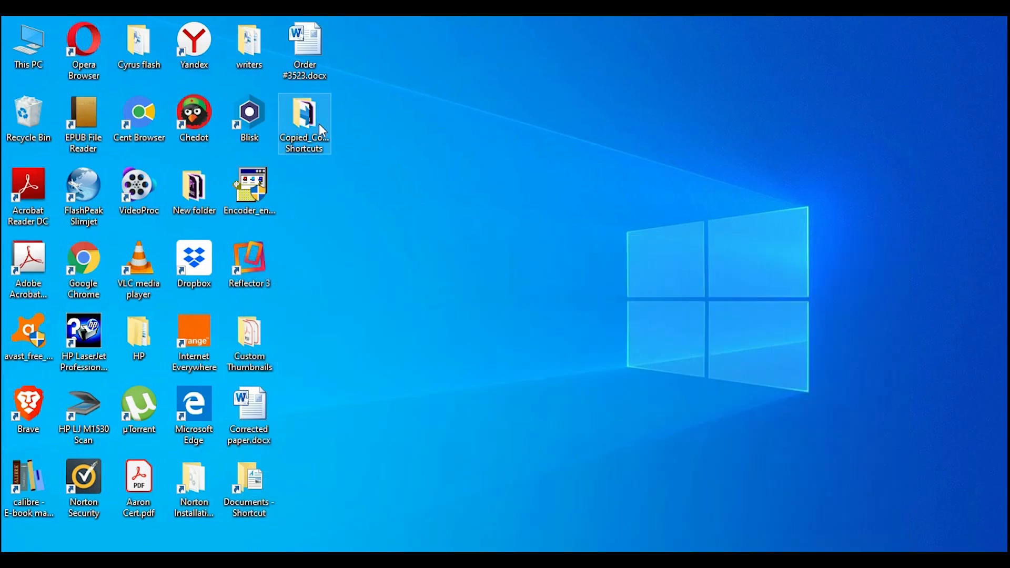
Open Copied_Comp Shortcuts, look inside its Media Cache folder, then go back.
double_click(304, 122)
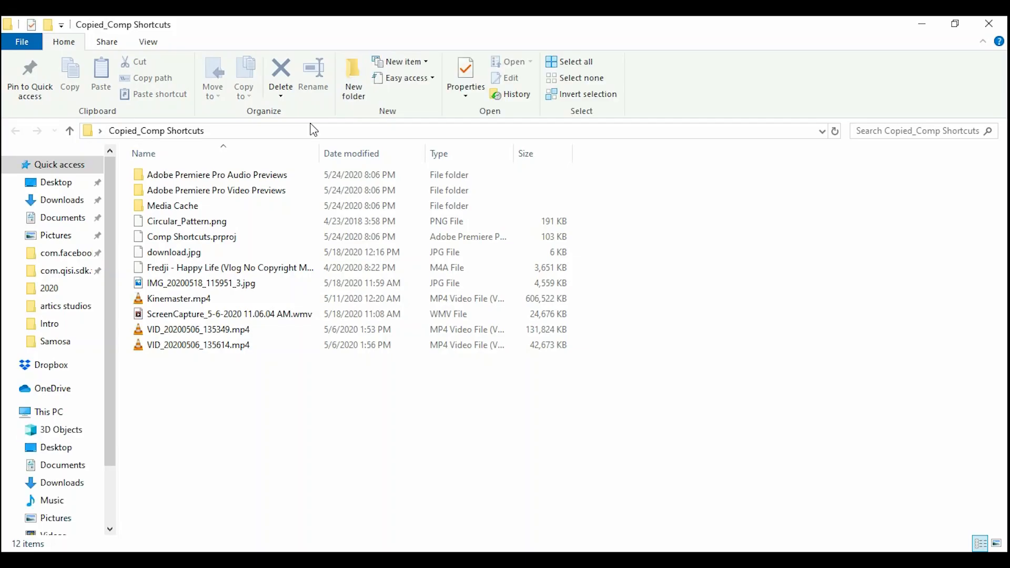
left_click(217, 174)
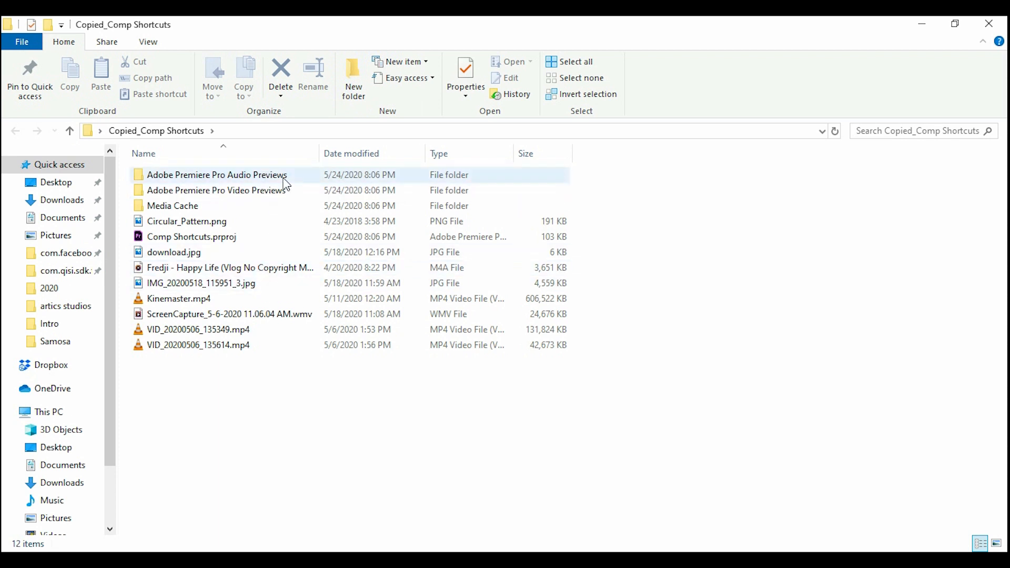
left_click(193, 206)
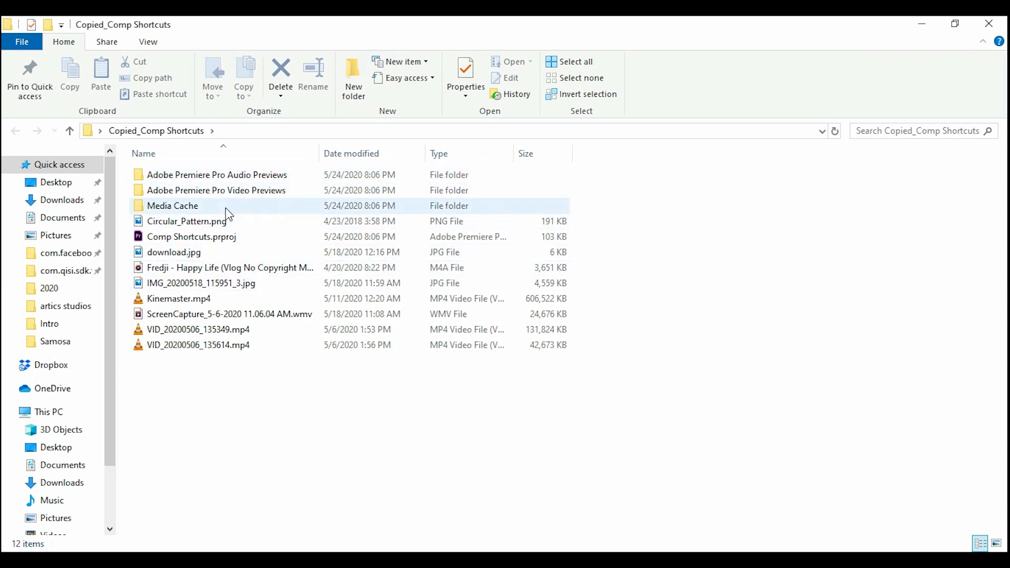
double_click(172, 205)
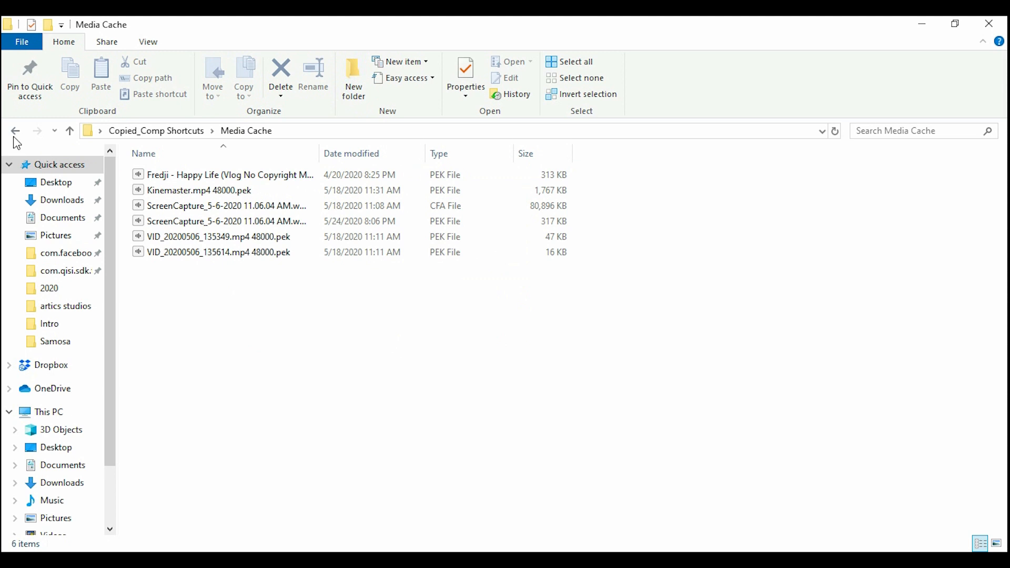
mouse_move(15, 131)
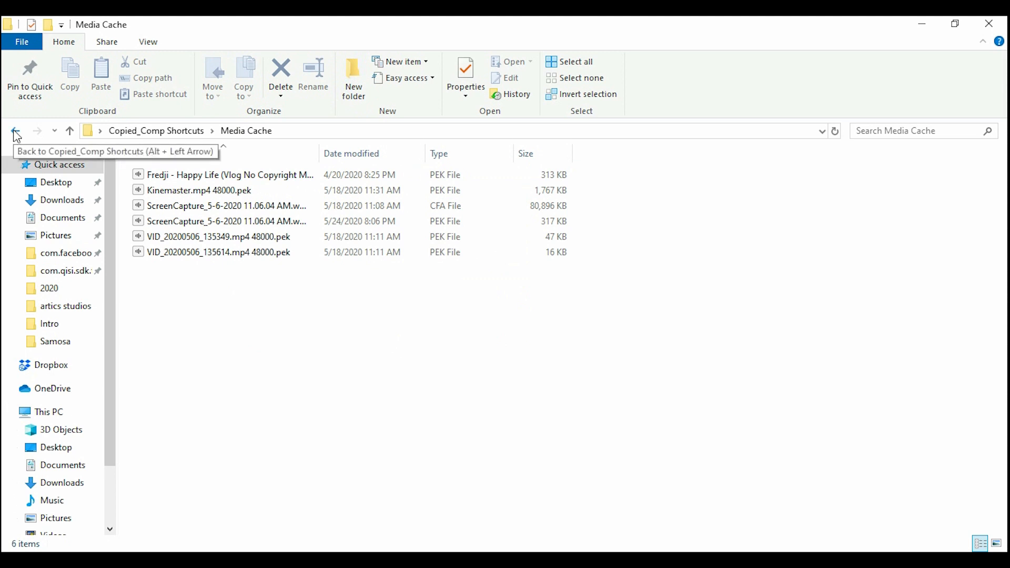
mouse_move(15, 133)
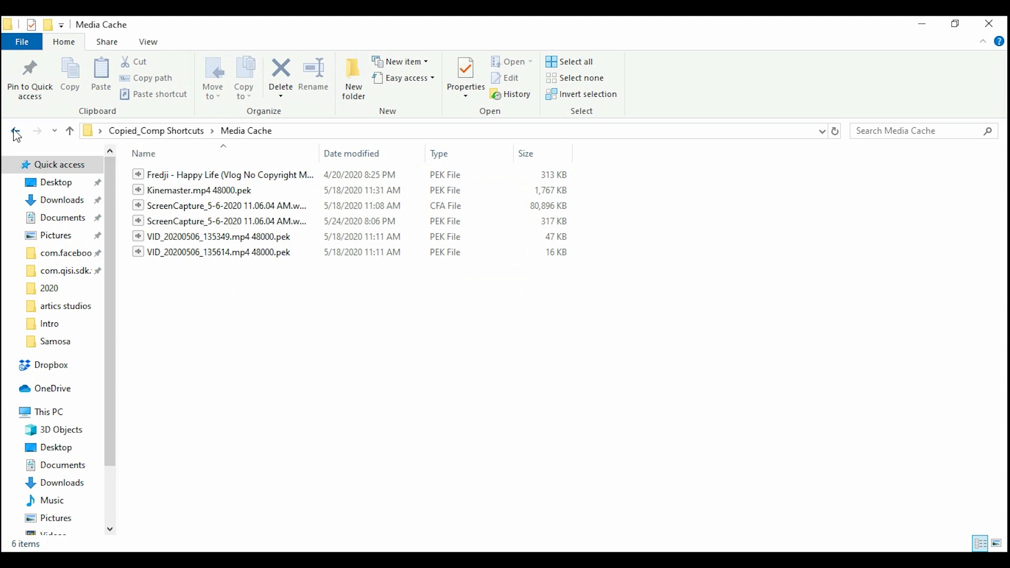
left_click(15, 130)
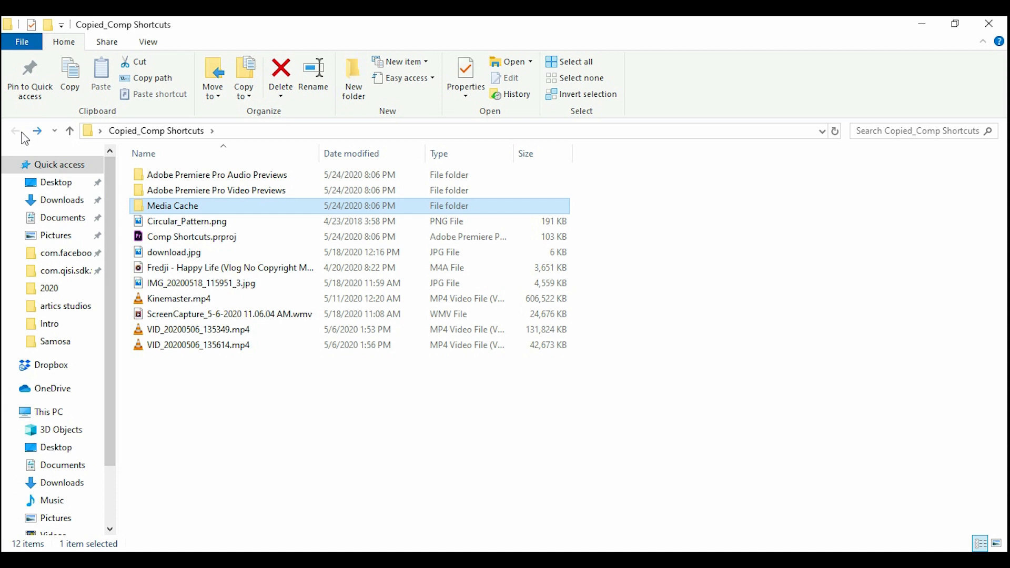
mouse_move(990, 23)
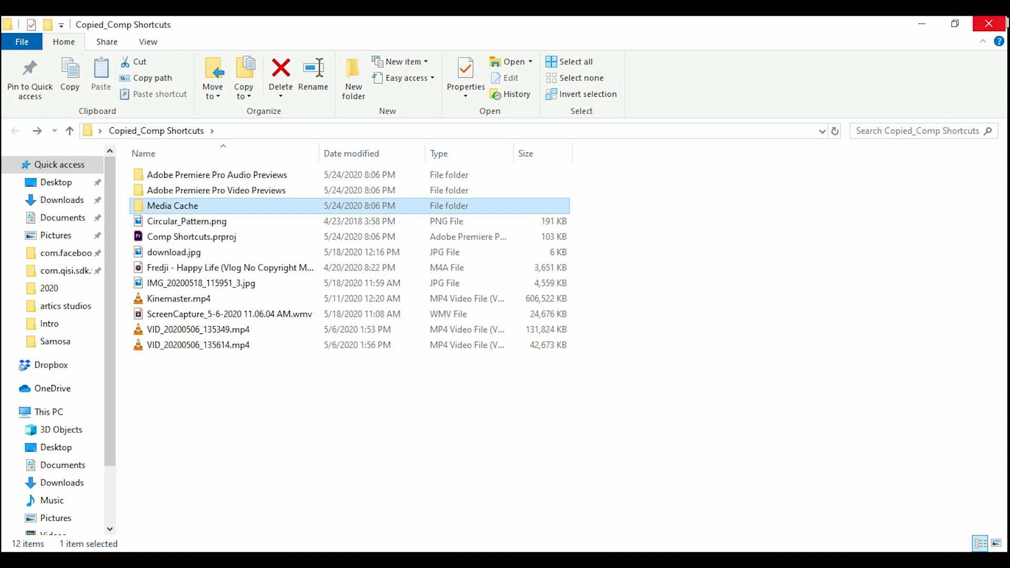
mouse_move(821, 78)
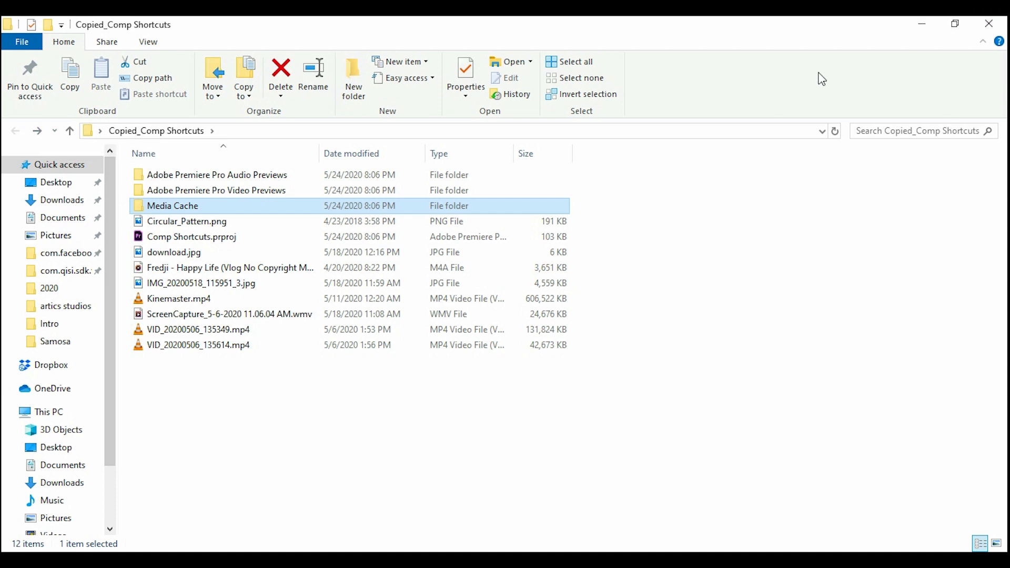
mouse_move(821, 213)
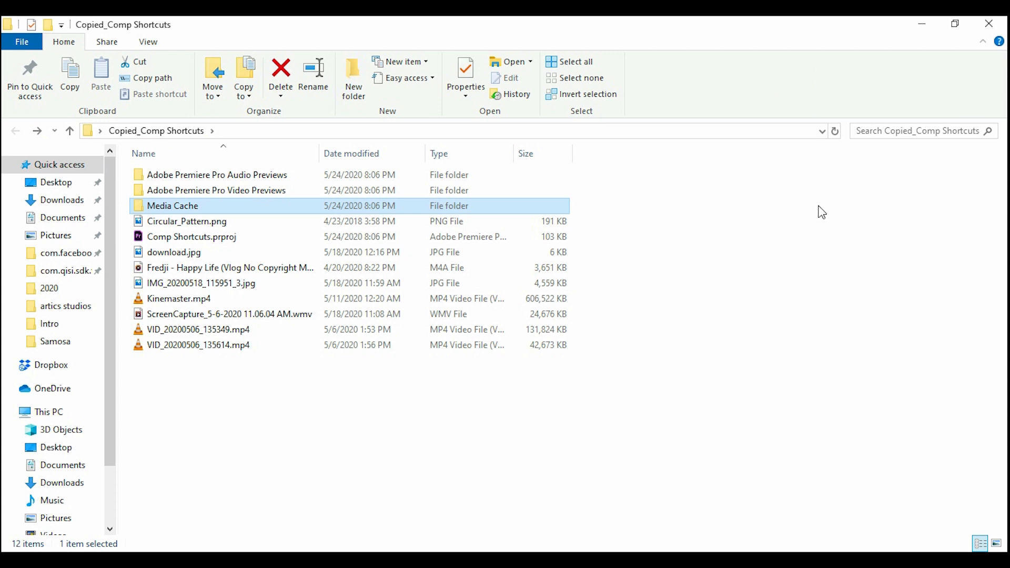
Bring Premiere Pro back to front, then show the File Explorer window thumbnails.
double_click(191, 236)
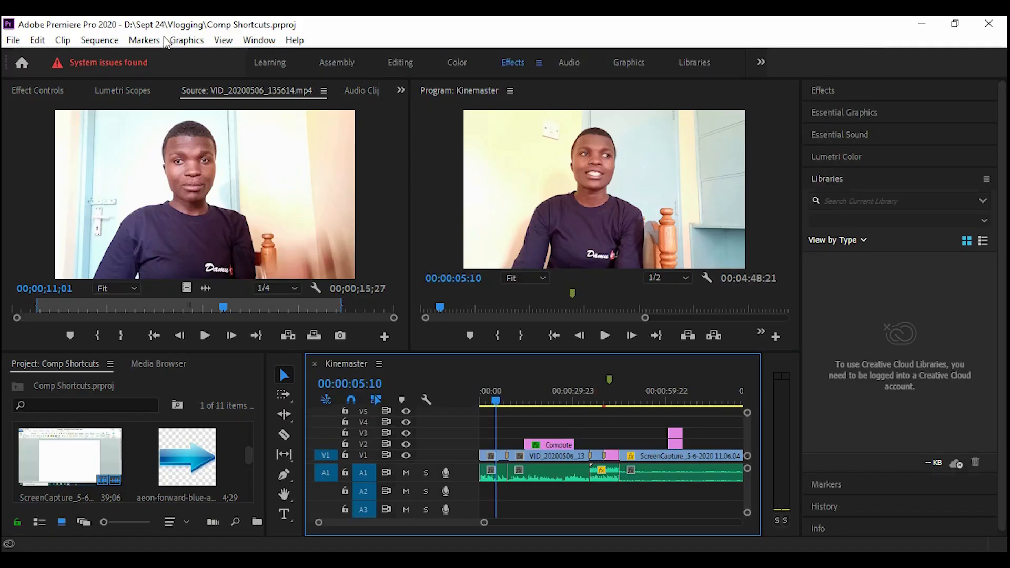
mouse_move(71, 24)
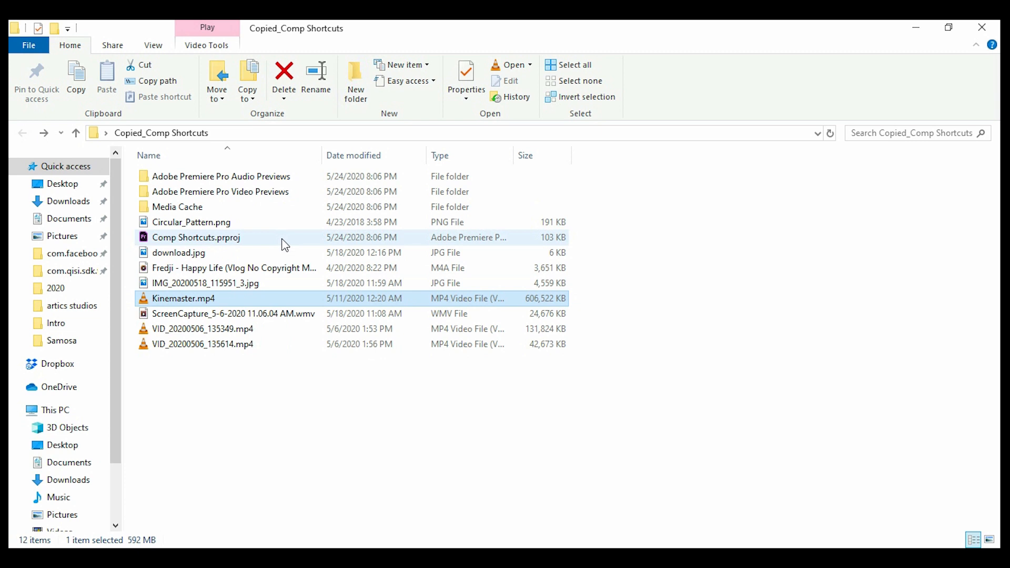
mouse_move(284, 241)
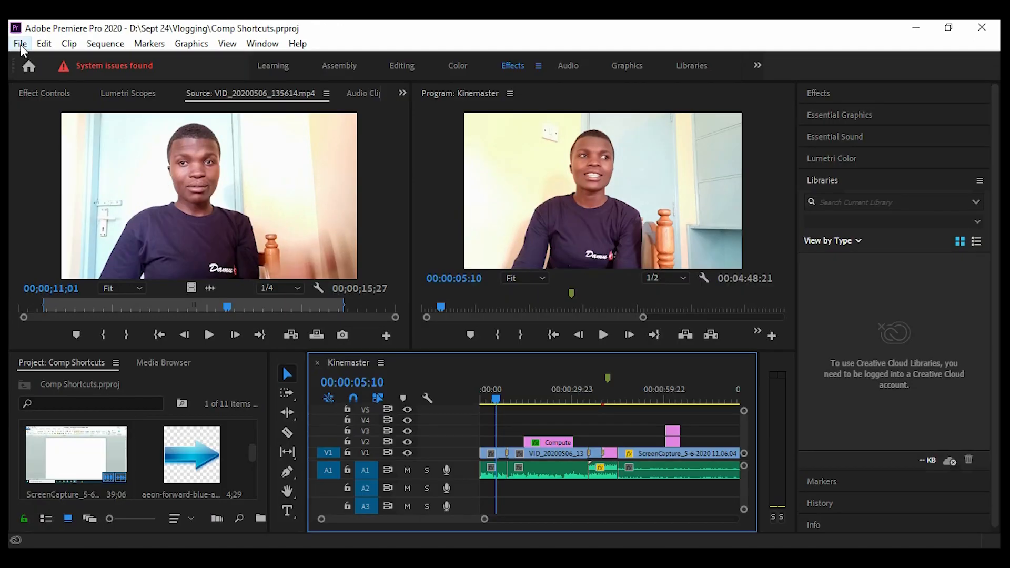
left_click(262, 43)
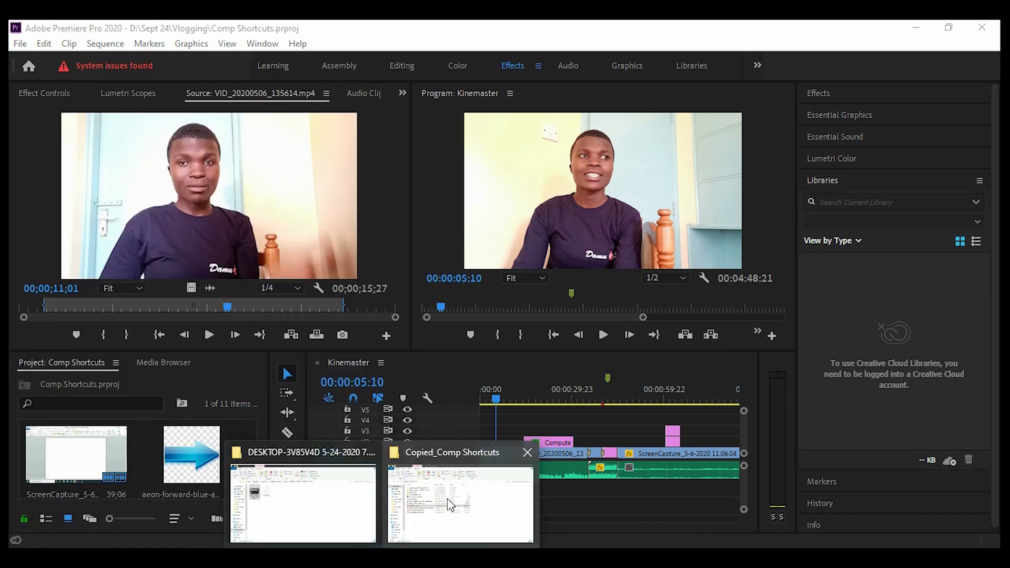
Switch to the Copied_Comp Shortcuts window and open Comp Shortcuts.prproj.
left_click(459, 504)
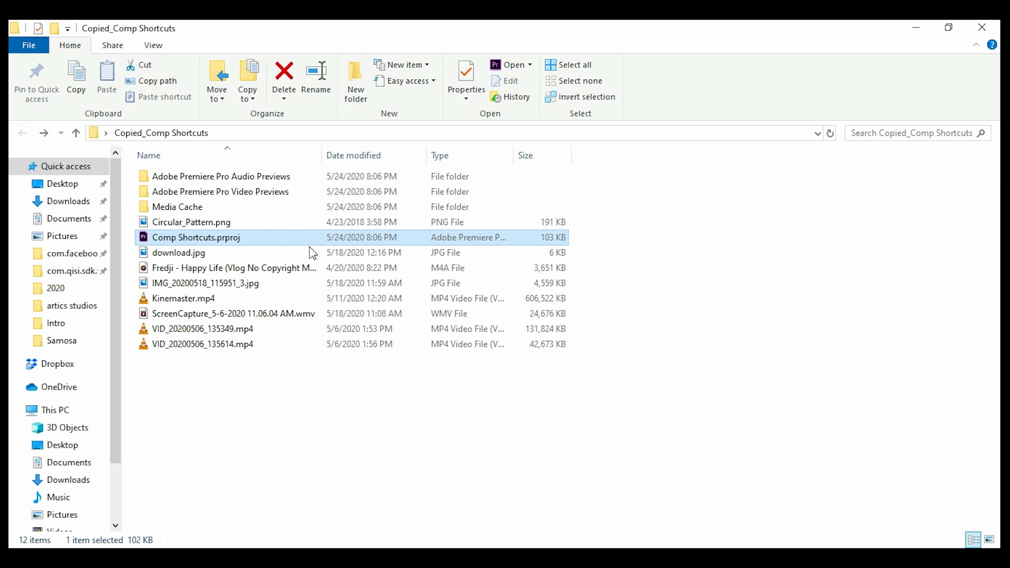
double_click(195, 237)
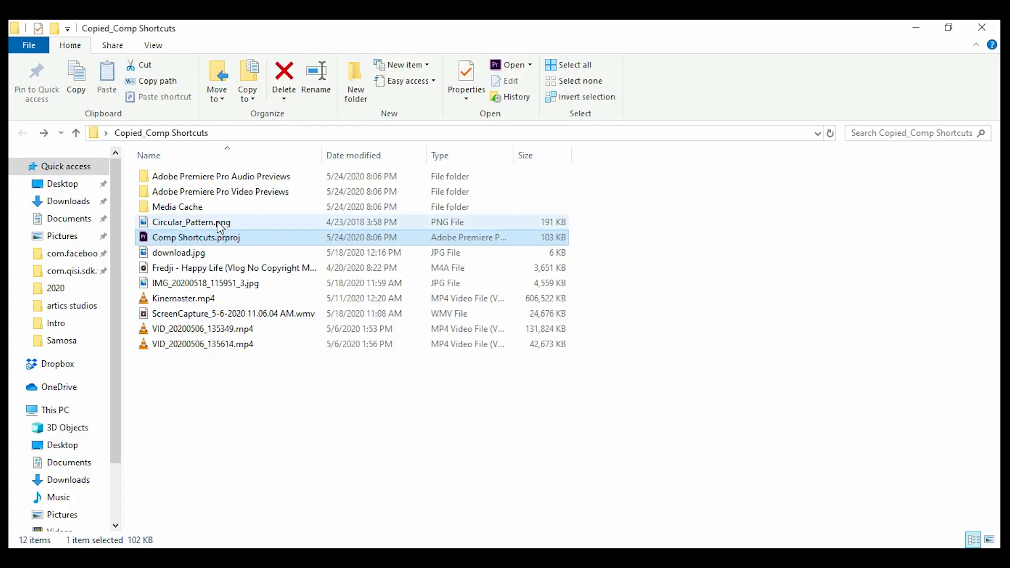
mouse_move(232, 241)
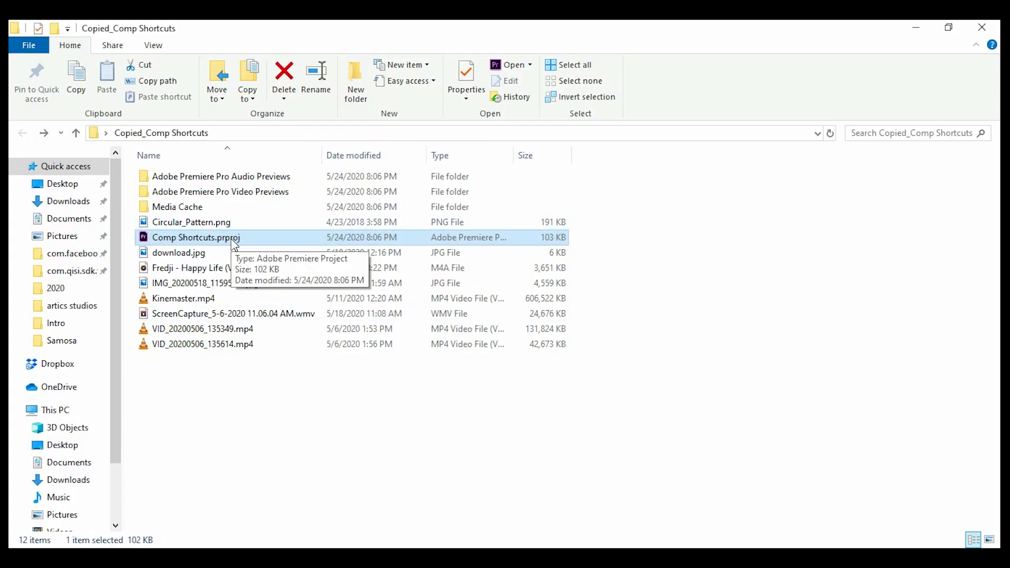
mouse_move(277, 239)
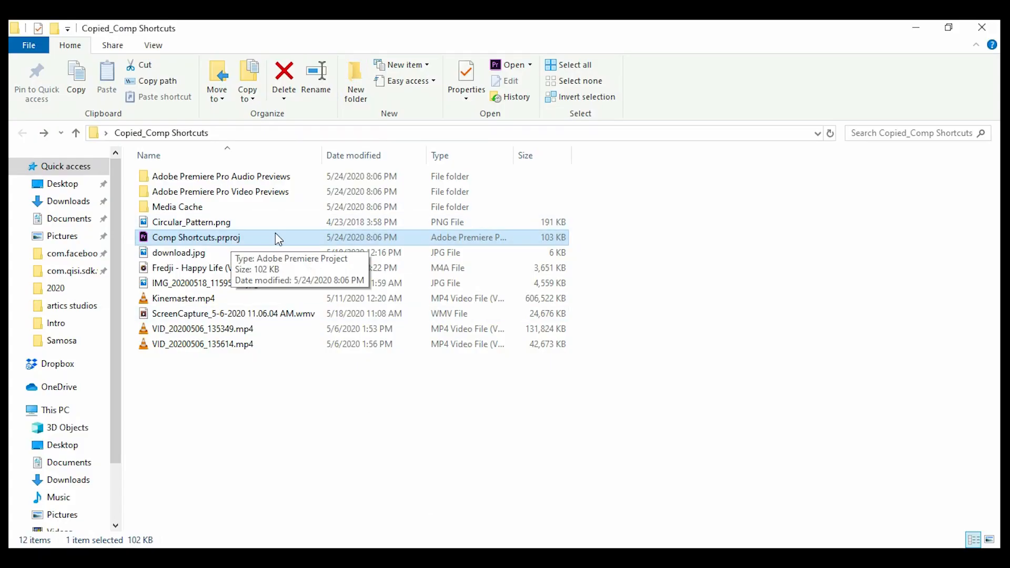
mouse_move(537, 359)
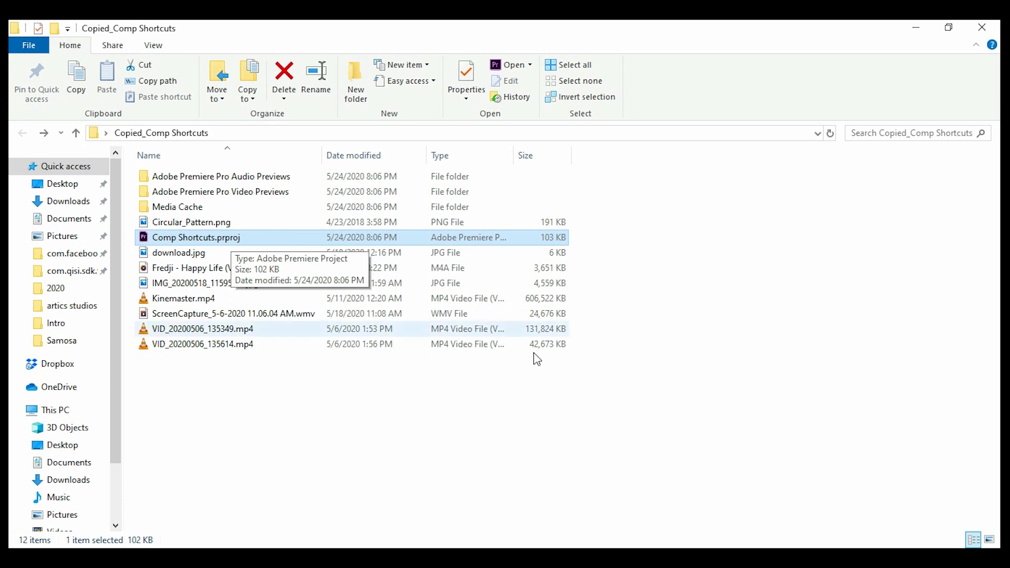
double_click(196, 237)
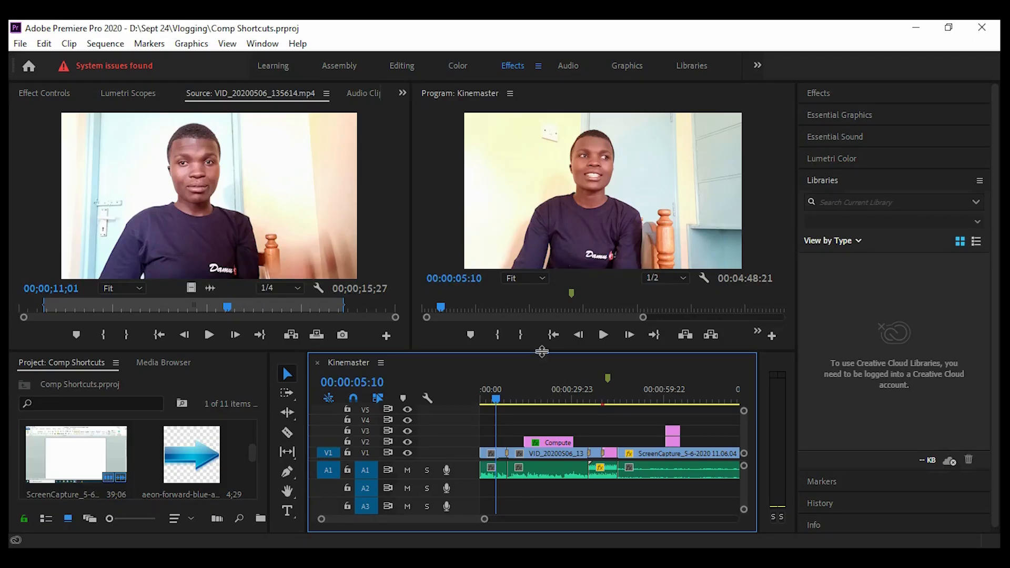
mouse_move(541, 351)
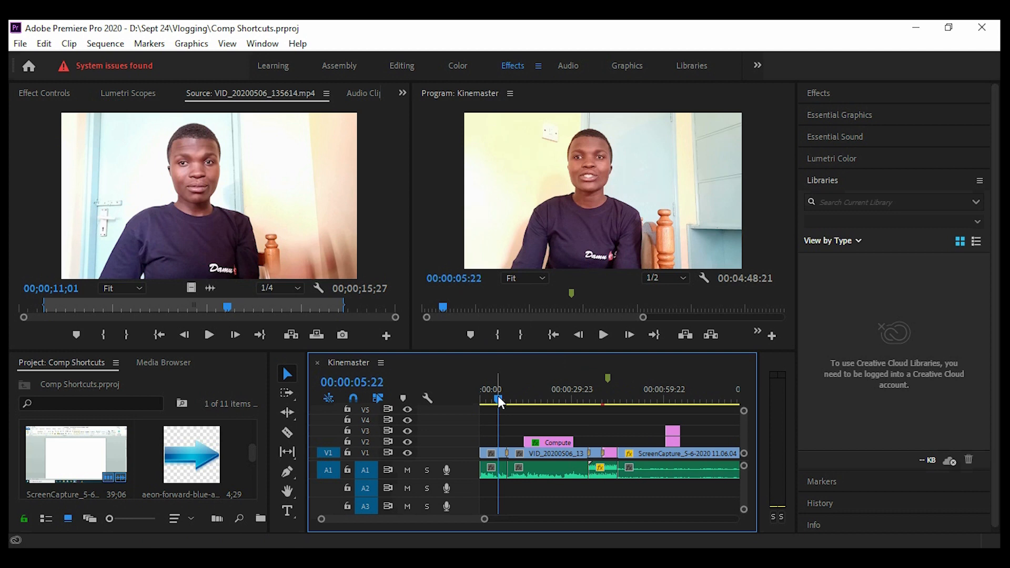
mouse_move(731, 405)
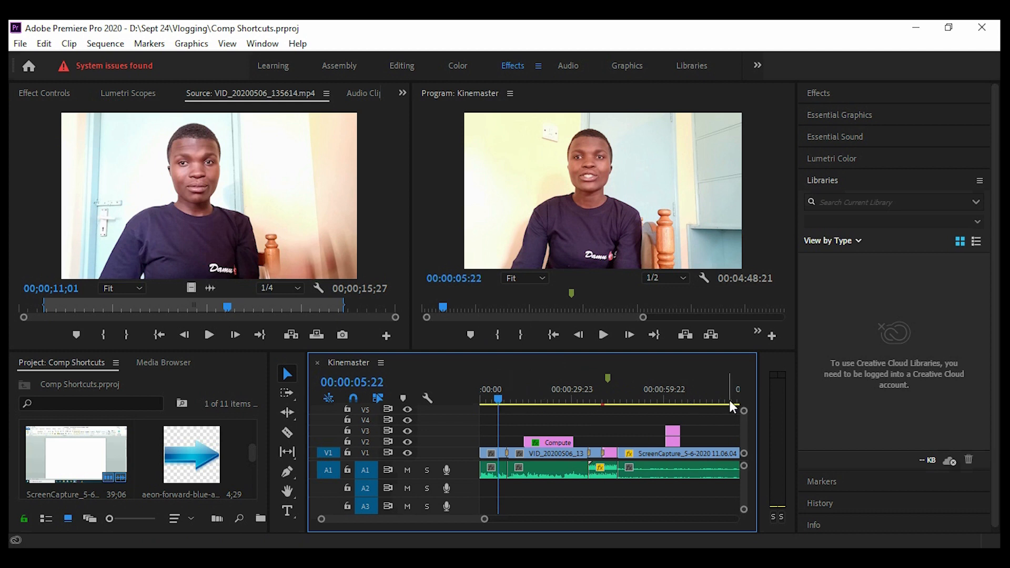